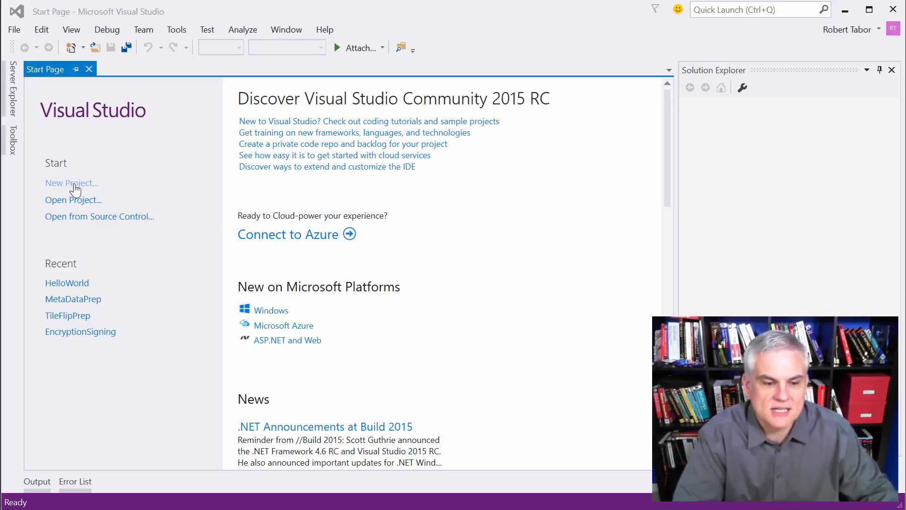
{"action": "mouse_move", "coordinate": [81, 191]}
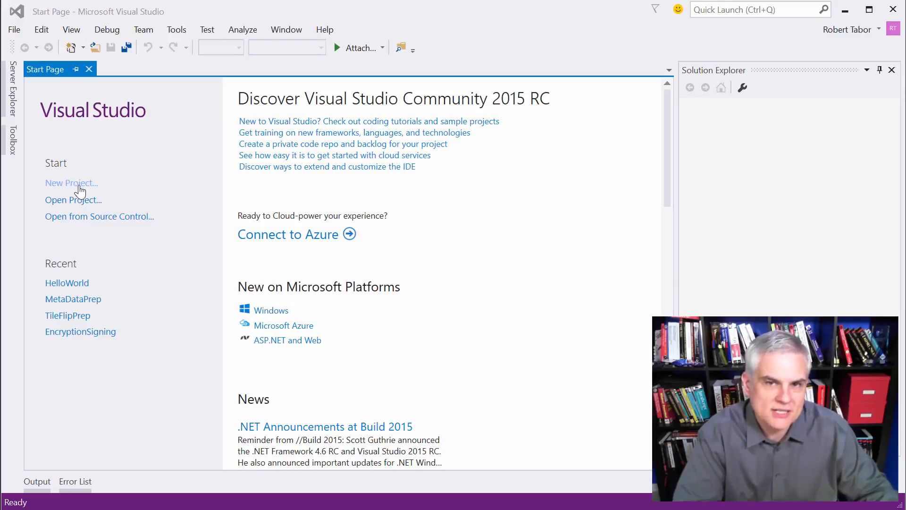
Step: Create a new Blank App (Windows Universal) C# project named HelloWorld
{"action": "left_click", "coordinate": [72, 183]}
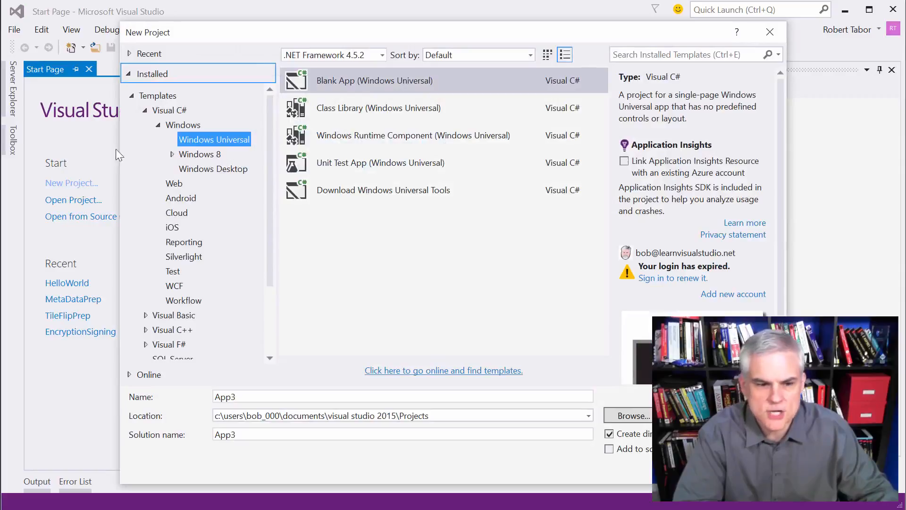
{"action": "mouse_move", "coordinate": [150, 79]}
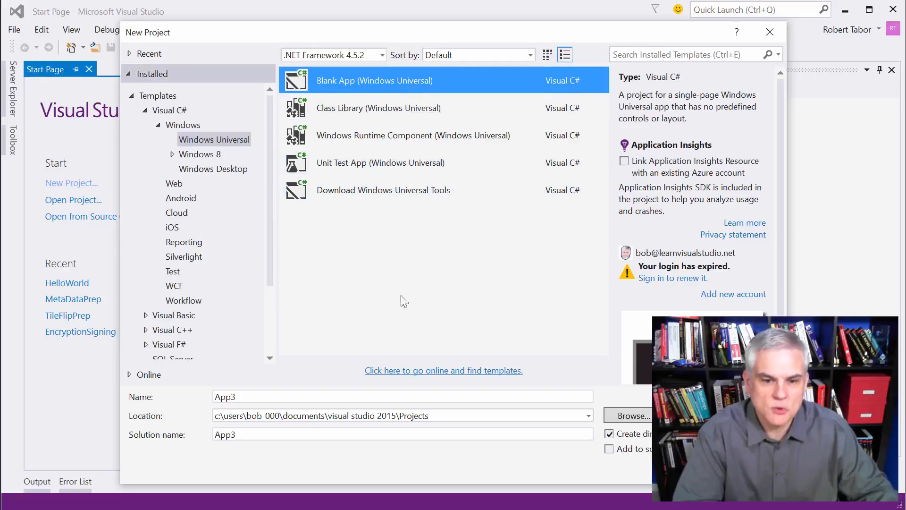
{"action": "mouse_move", "coordinate": [392, 301]}
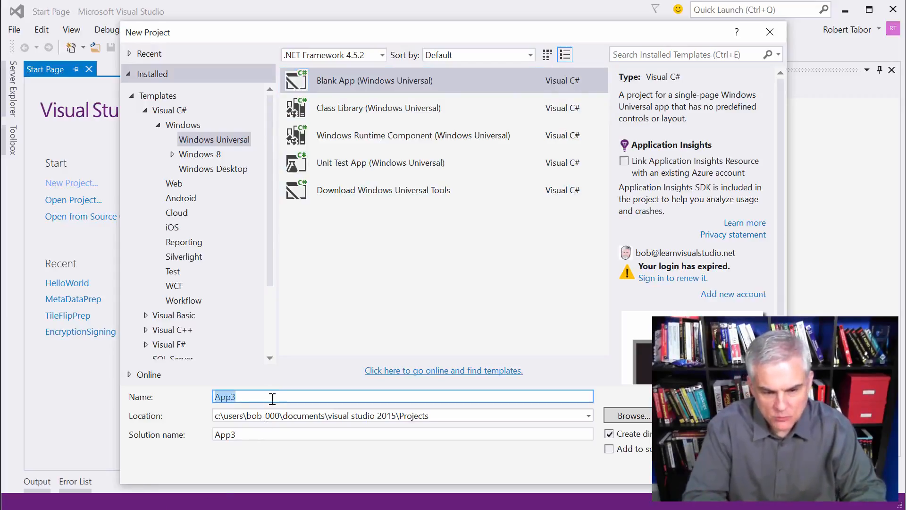
{"action": "type", "text": "Hello"}
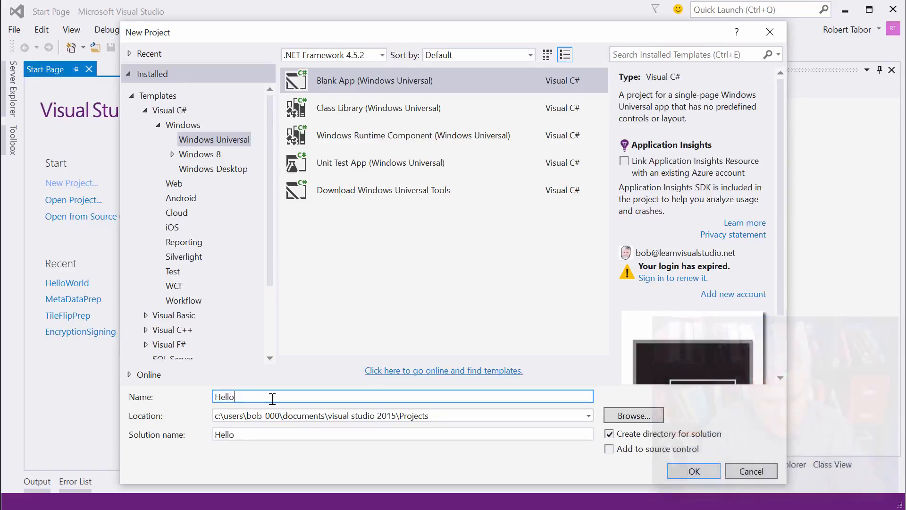
{"action": "type", "text": "World"}
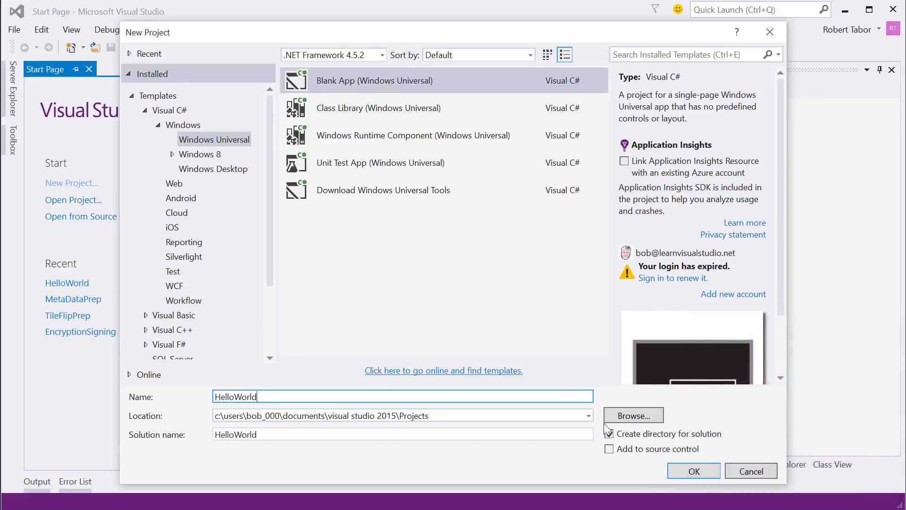
{"action": "left_click", "coordinate": [693, 470]}
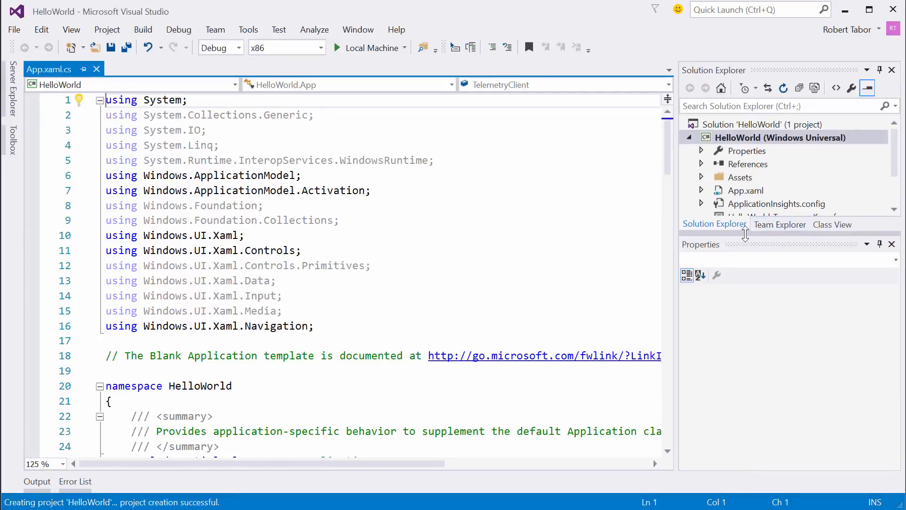
Step: Expand the project in Solution Explorer and open MainPage.xaml in the designer
{"action": "left_click", "coordinate": [779, 138]}
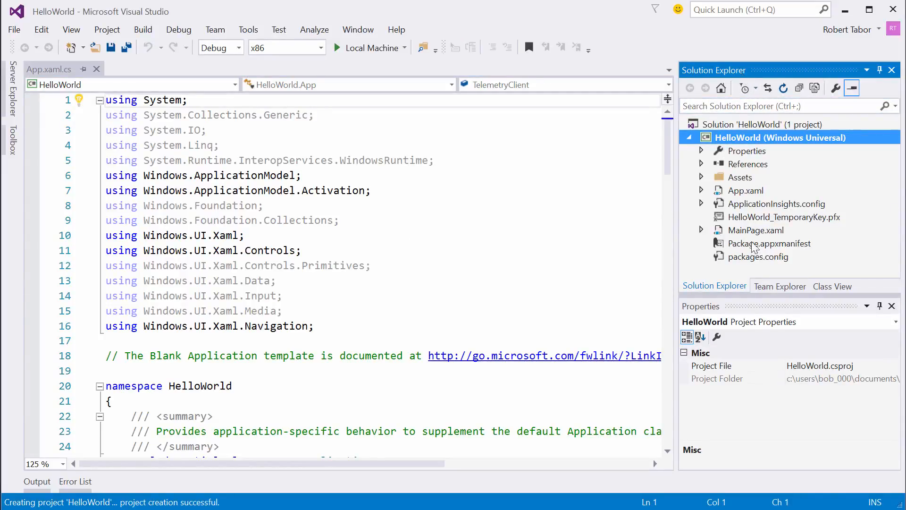
{"action": "double_click", "coordinate": [755, 230]}
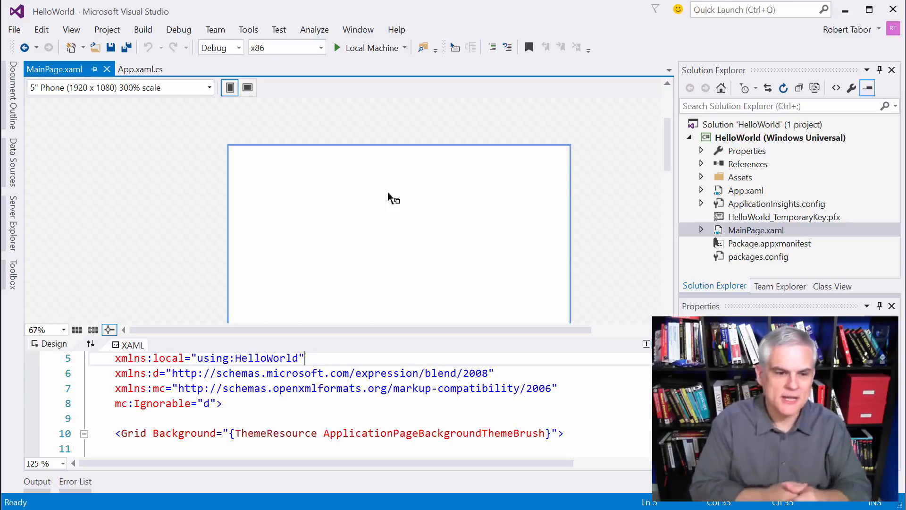
{"action": "mouse_move", "coordinate": [229, 178]}
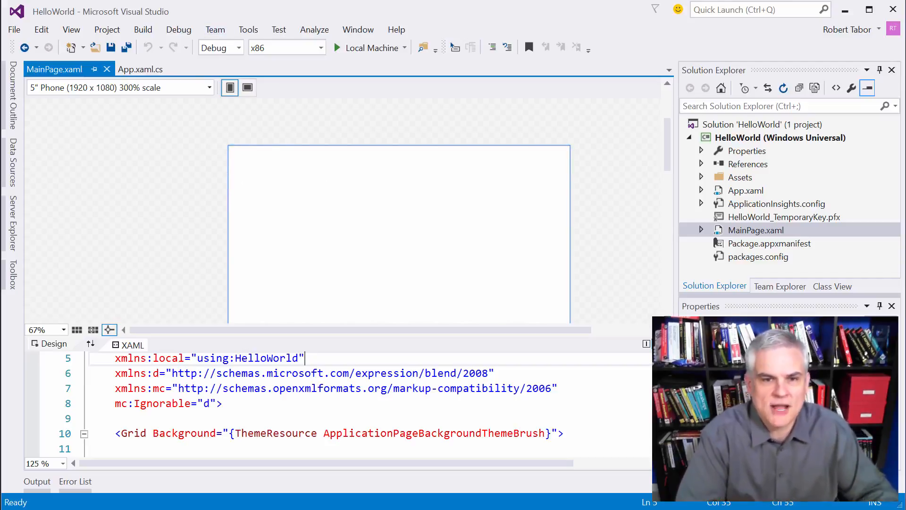
{"action": "mouse_move", "coordinate": [96, 107]}
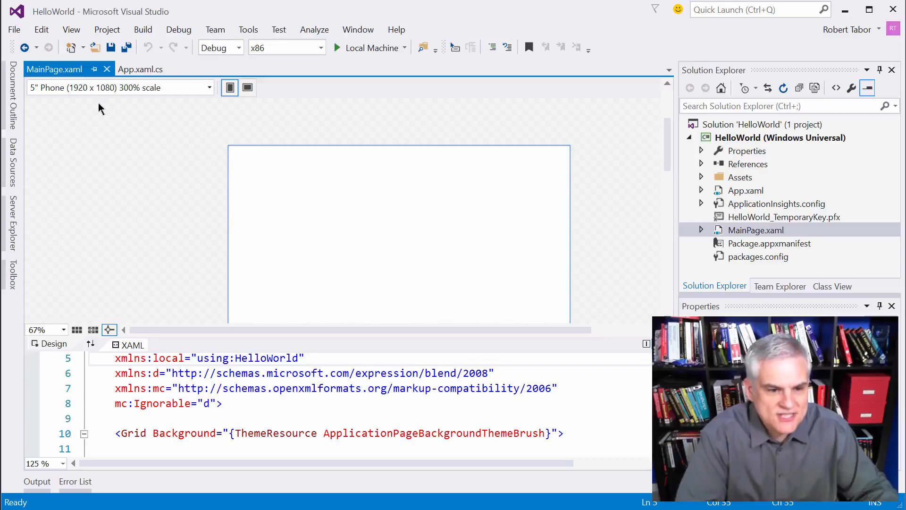
{"action": "mouse_move", "coordinate": [76, 101]}
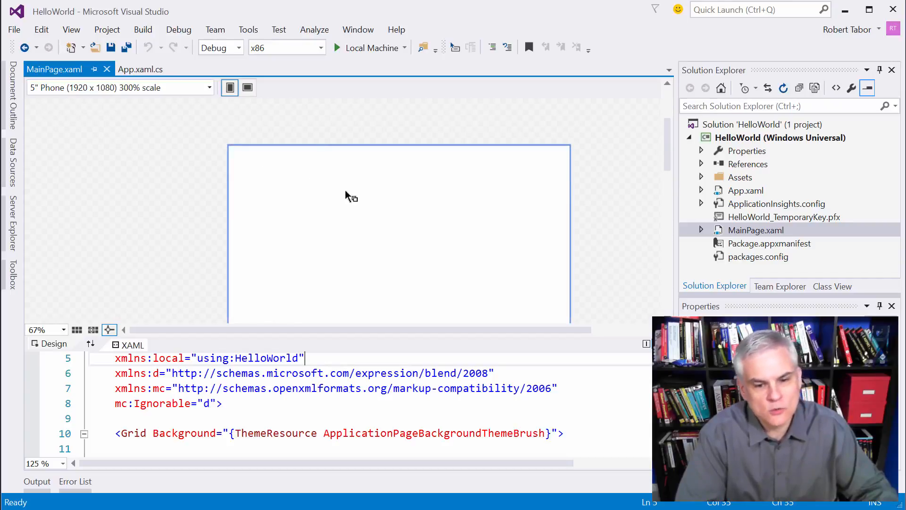
{"action": "mouse_move", "coordinate": [66, 128]}
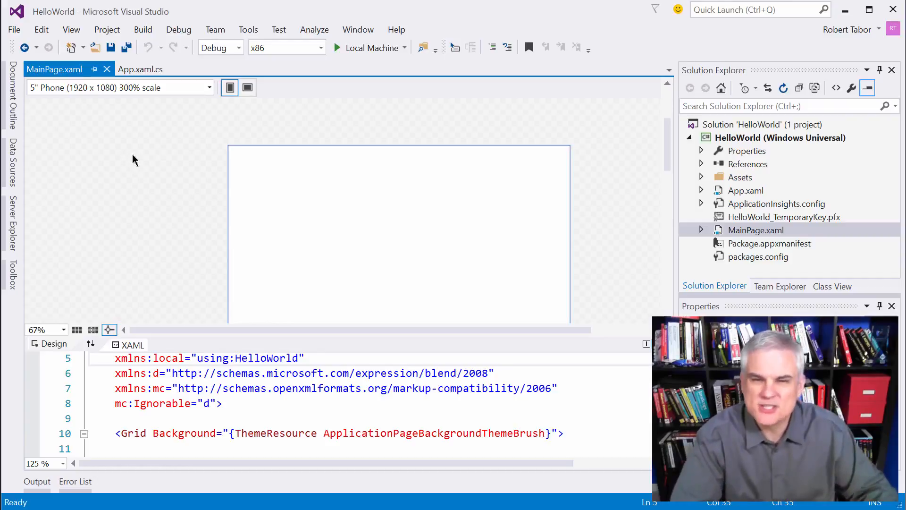
{"action": "mouse_move", "coordinate": [242, 112]}
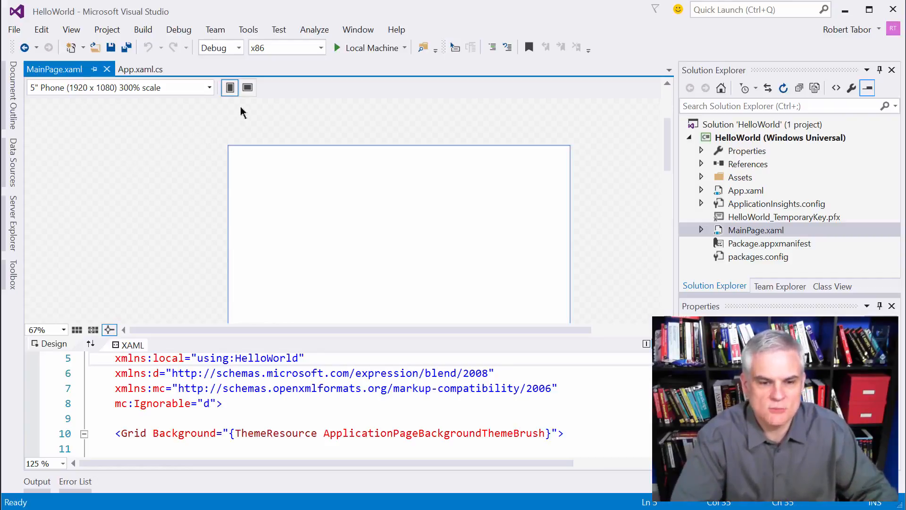
{"action": "mouse_move", "coordinate": [231, 88]}
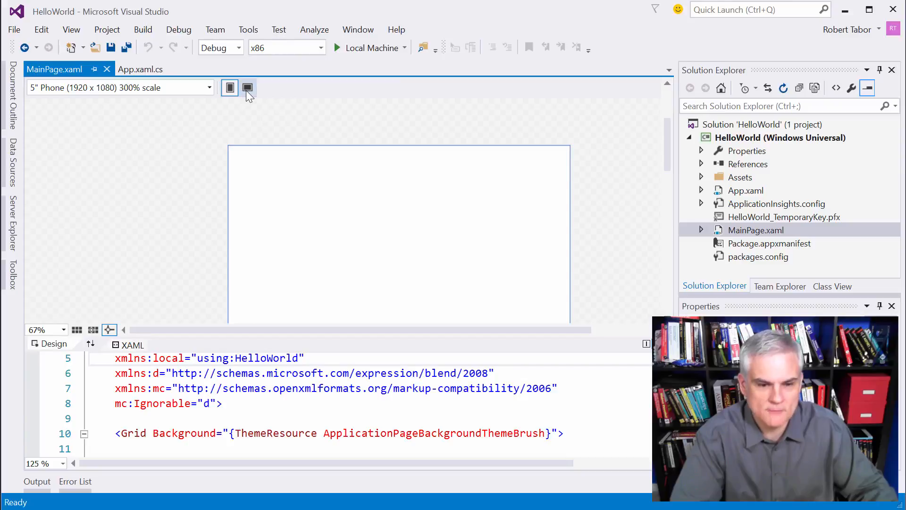
Step: Preview the page in landscape, return to portrait, and zoom out so the whole page fits
{"action": "left_click", "coordinate": [229, 88]}
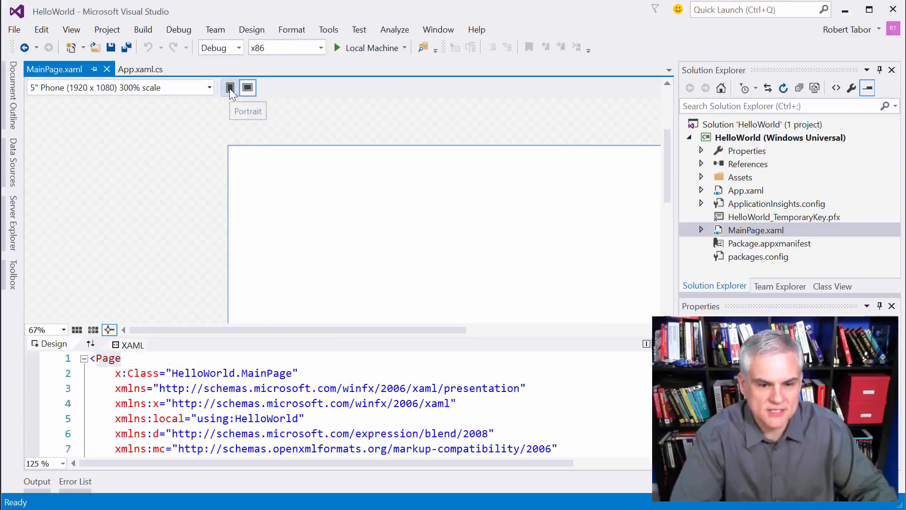
{"action": "left_click", "coordinate": [229, 88]}
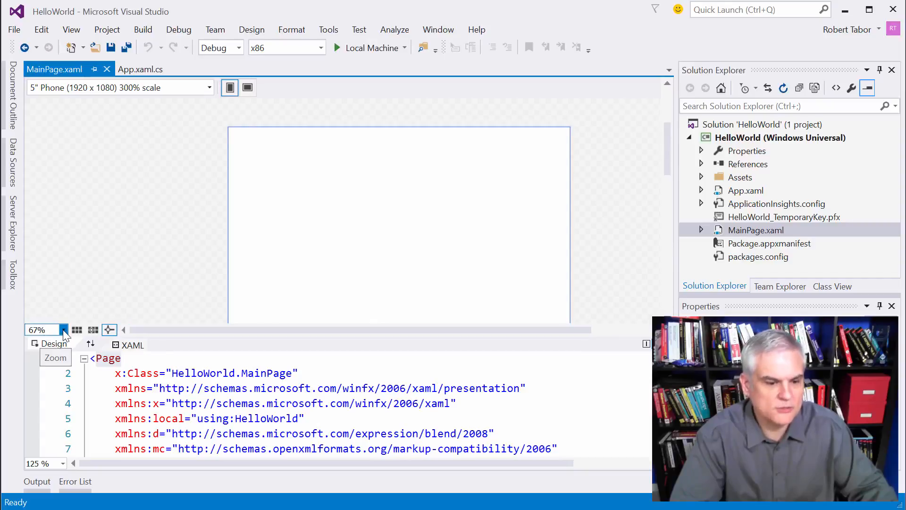
{"action": "left_click", "coordinate": [62, 330]}
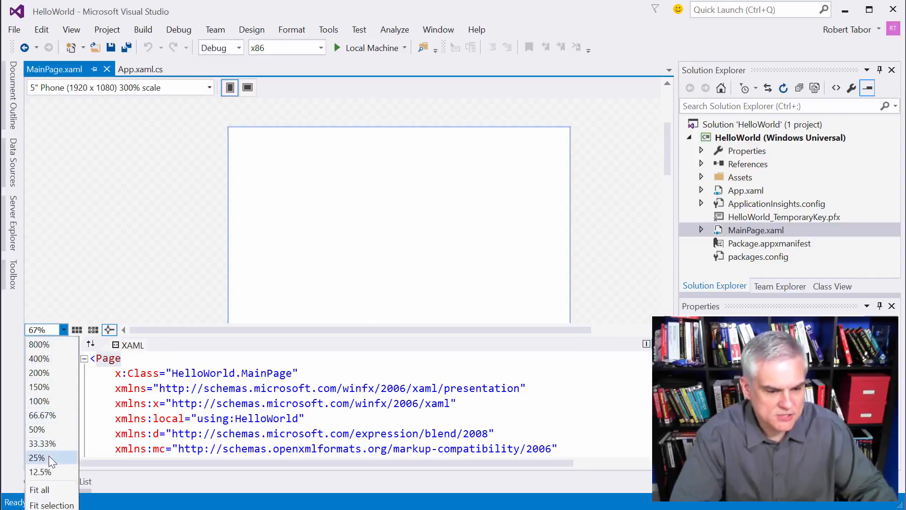
{"action": "left_click", "coordinate": [41, 444]}
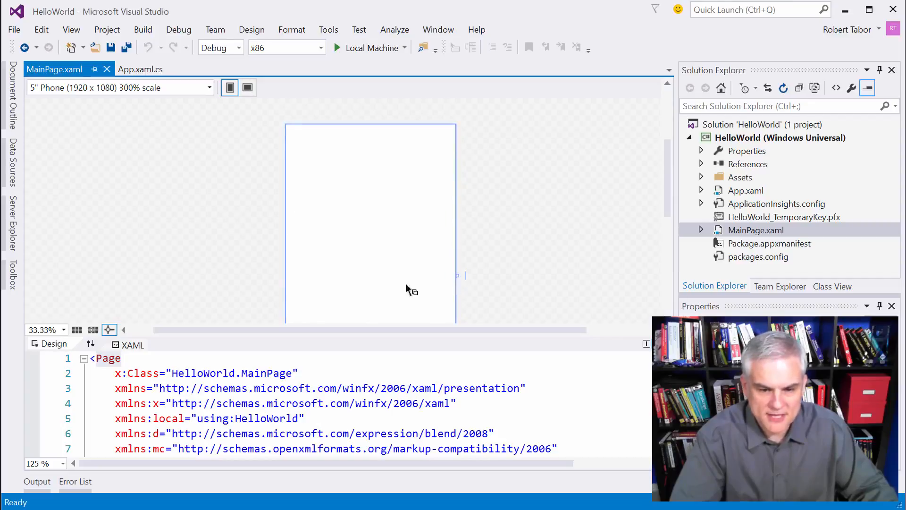
{"action": "mouse_move", "coordinate": [136, 253]}
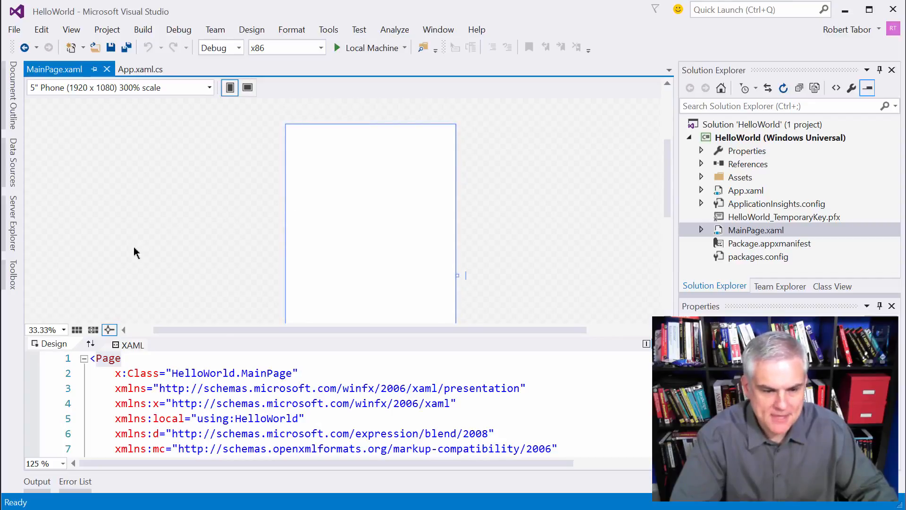
{"action": "mouse_move", "coordinate": [121, 229]}
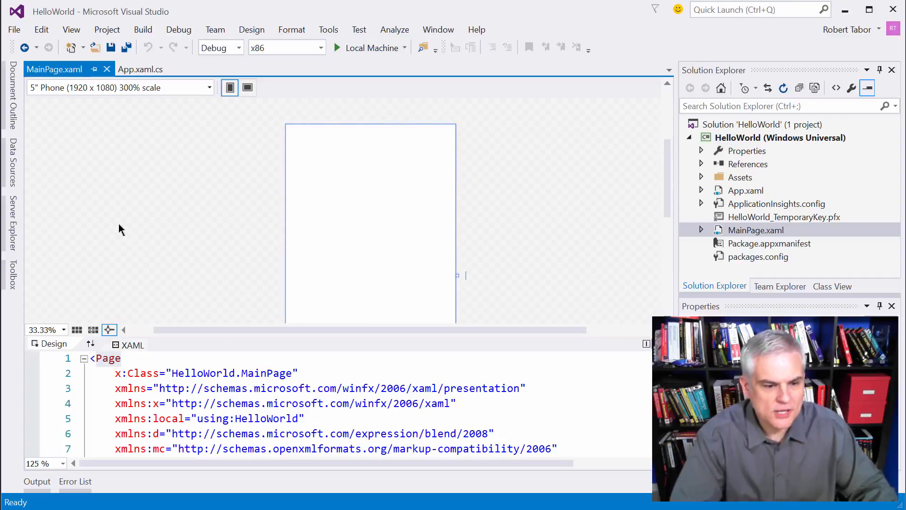
{"action": "mouse_move", "coordinate": [357, 188]}
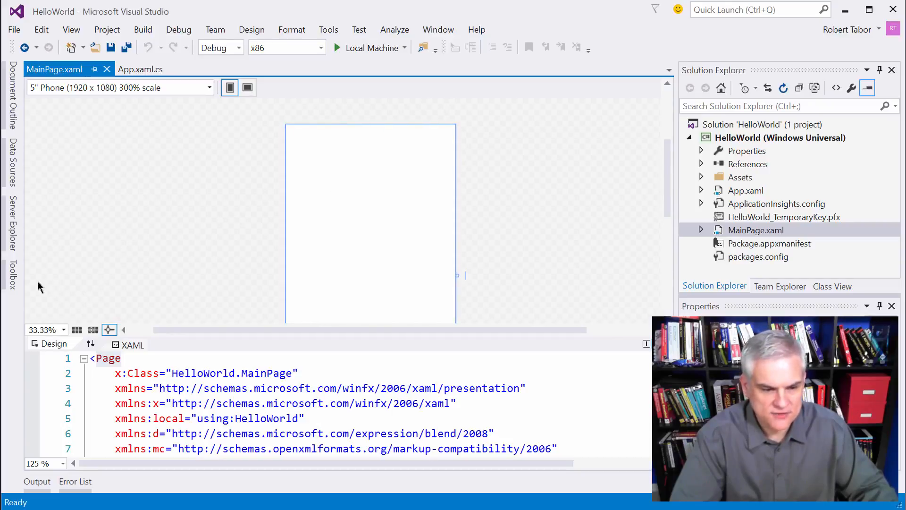
{"action": "mouse_move", "coordinate": [157, 287]}
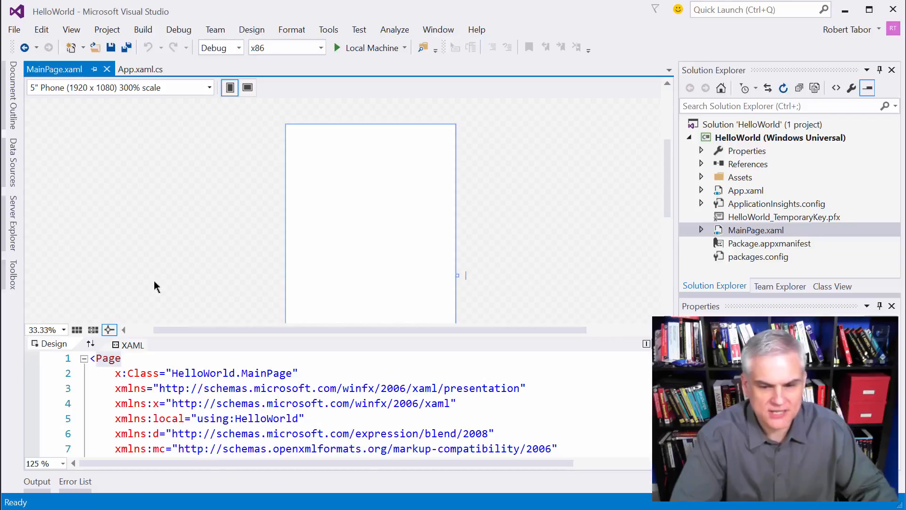
Step: Dock the Toolbox open beside the designer and widen it to show the XAML controls
{"action": "left_click", "coordinate": [12, 270]}
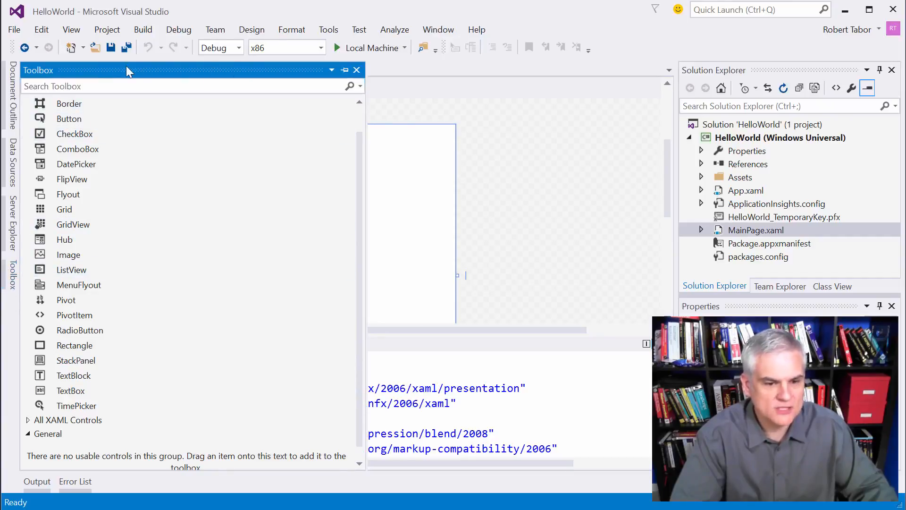
{"action": "mouse_move", "coordinate": [294, 77]}
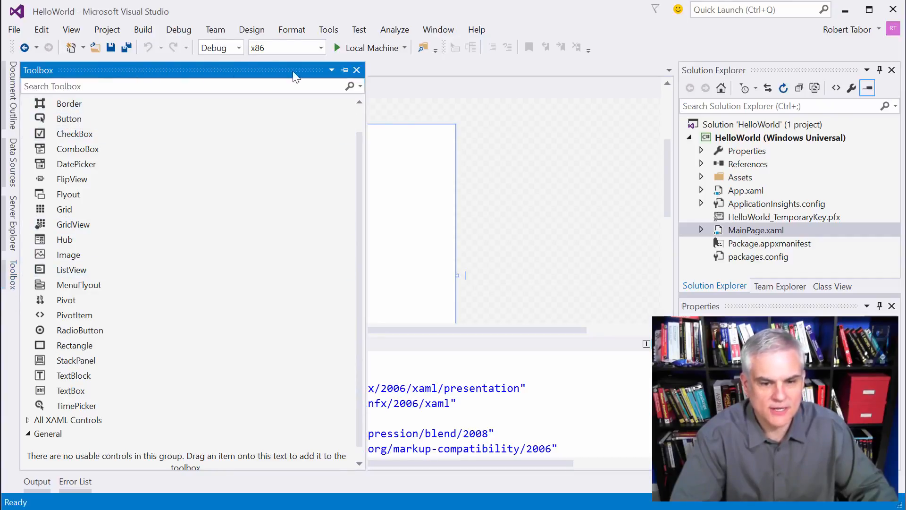
{"action": "mouse_move", "coordinate": [343, 71]}
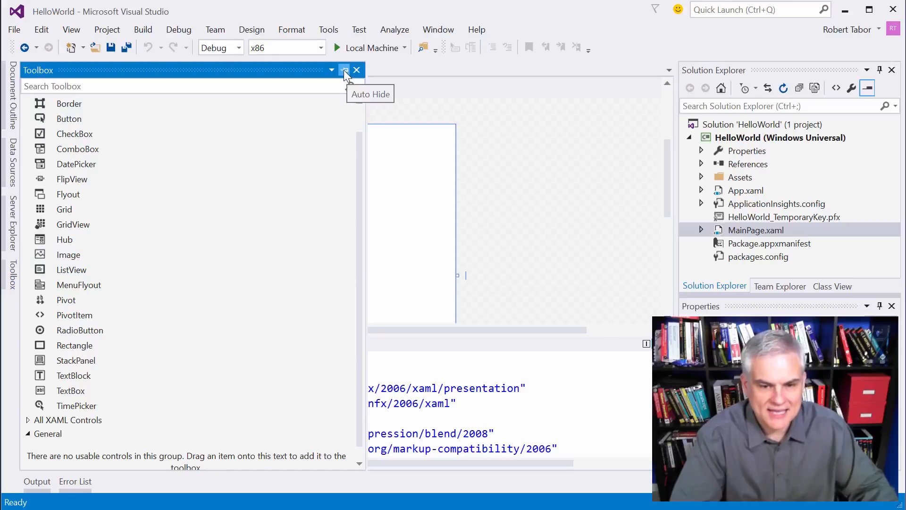
{"action": "left_click", "coordinate": [344, 69]}
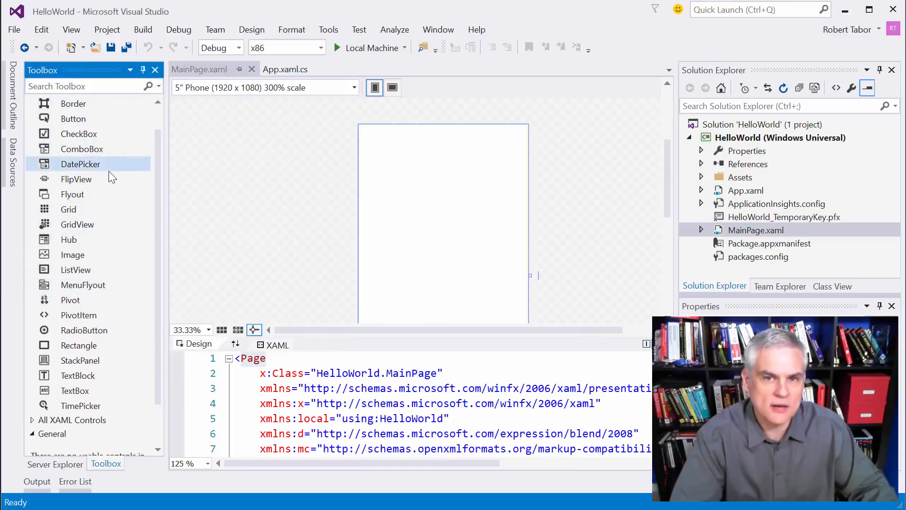
{"action": "mouse_move", "coordinate": [165, 211]}
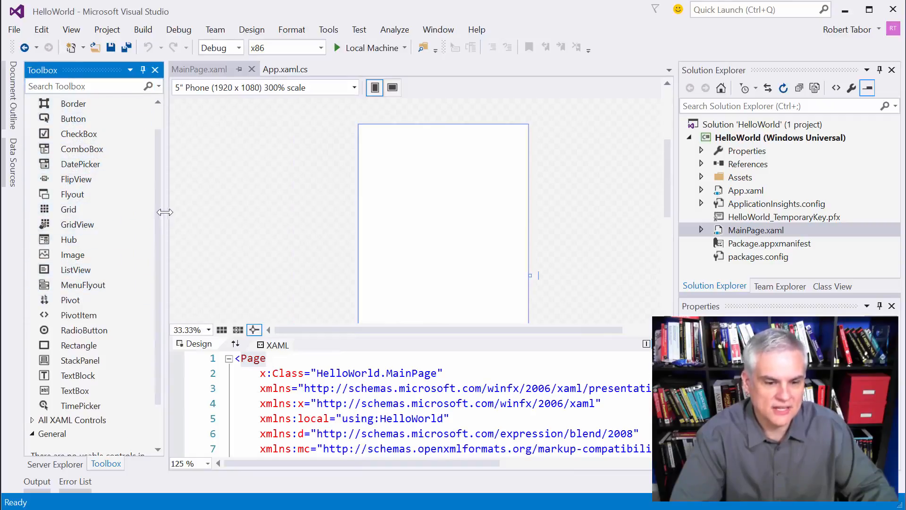
{"action": "left_click_drag", "start_coordinate": [165, 212], "coordinate": [236, 216]}
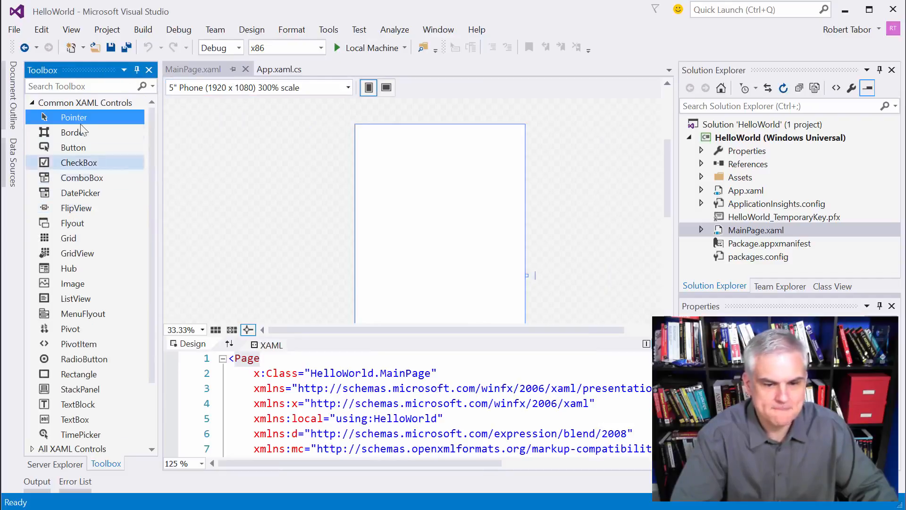
{"action": "left_click", "coordinate": [32, 103]}
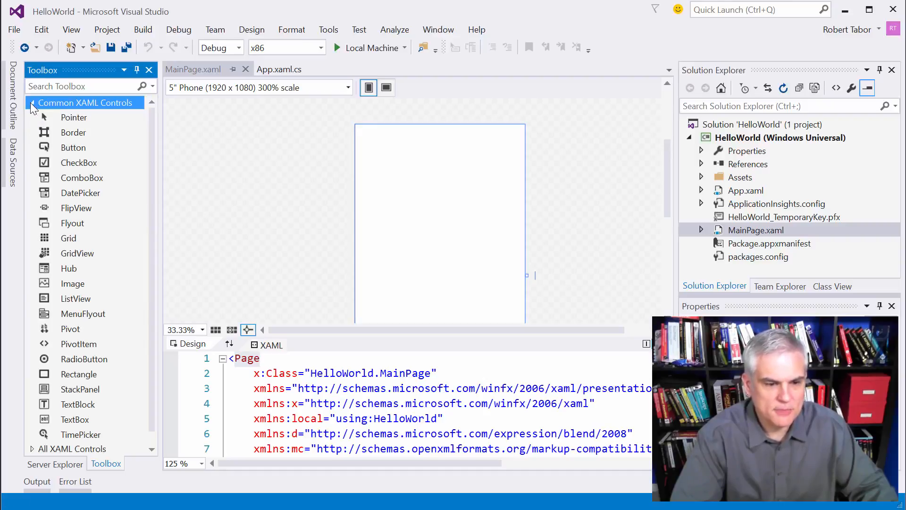
{"action": "mouse_move", "coordinate": [72, 147]}
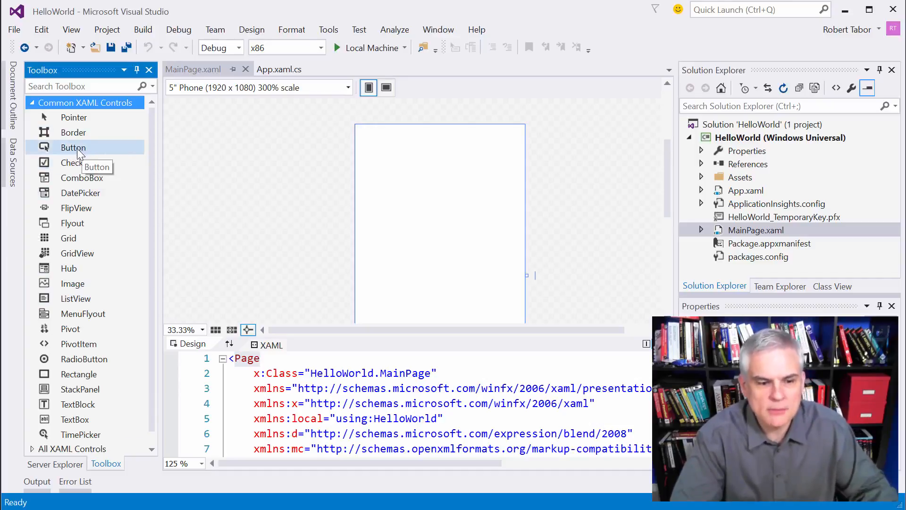
{"action": "mouse_move", "coordinate": [58, 76]}
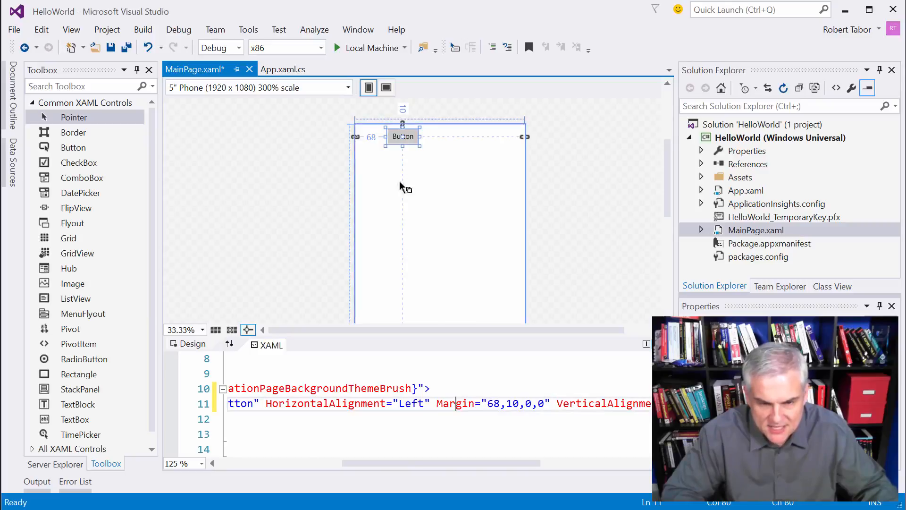
{"action": "mouse_move", "coordinate": [392, 141]}
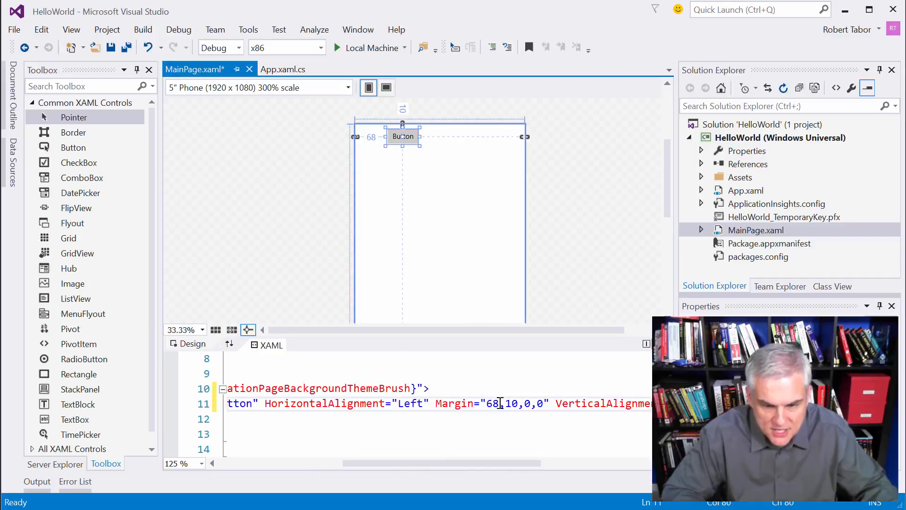
Step: In XAML, set the button's x:Name to ClickMeButton and Content to "Click Me", then select it
{"action": "double_click", "coordinate": [492, 403]}
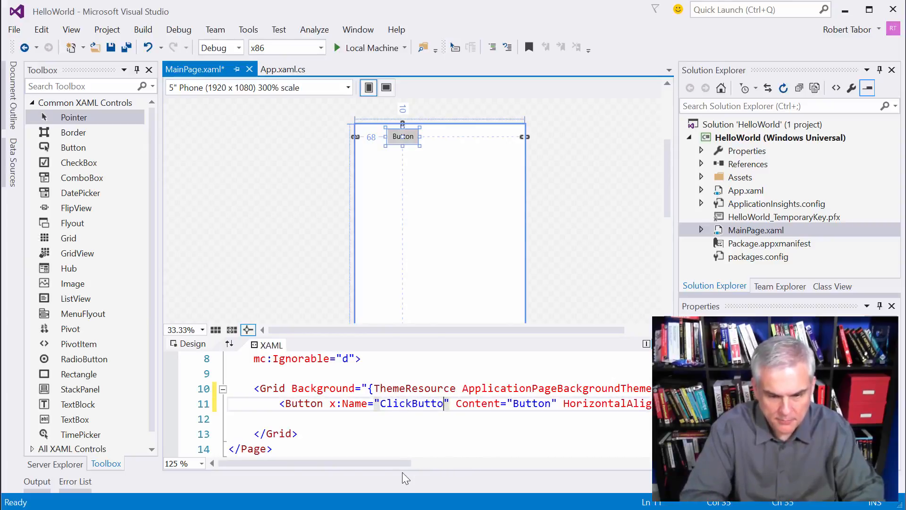
{"action": "type", "text": "n"}
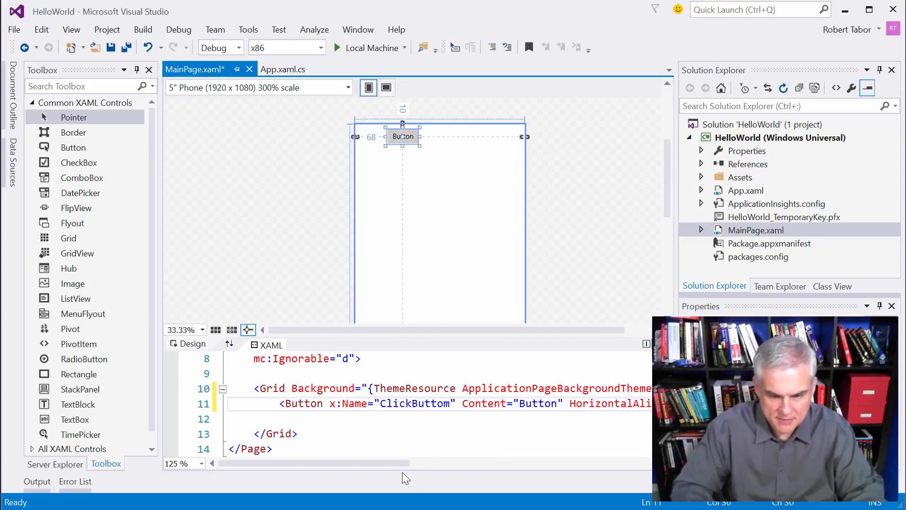
{"action": "type", "text": "Me"}
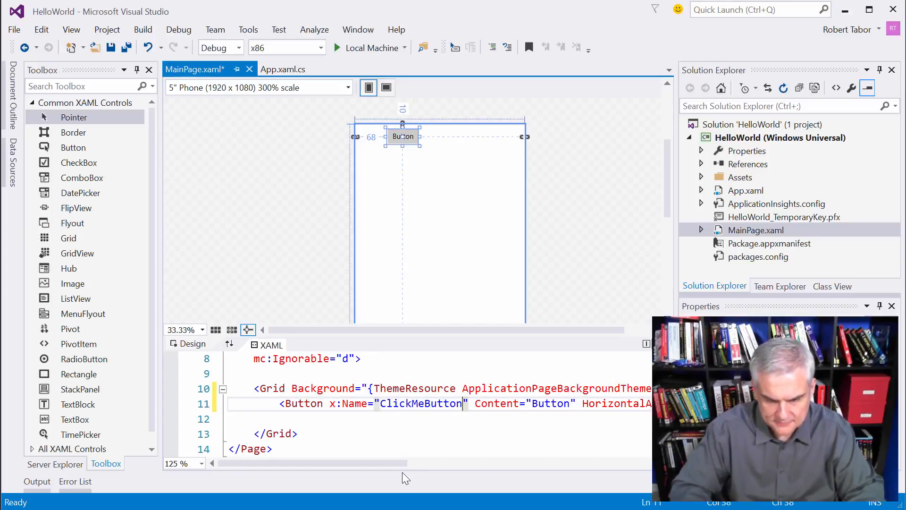
{"action": "double_click", "coordinate": [550, 403]}
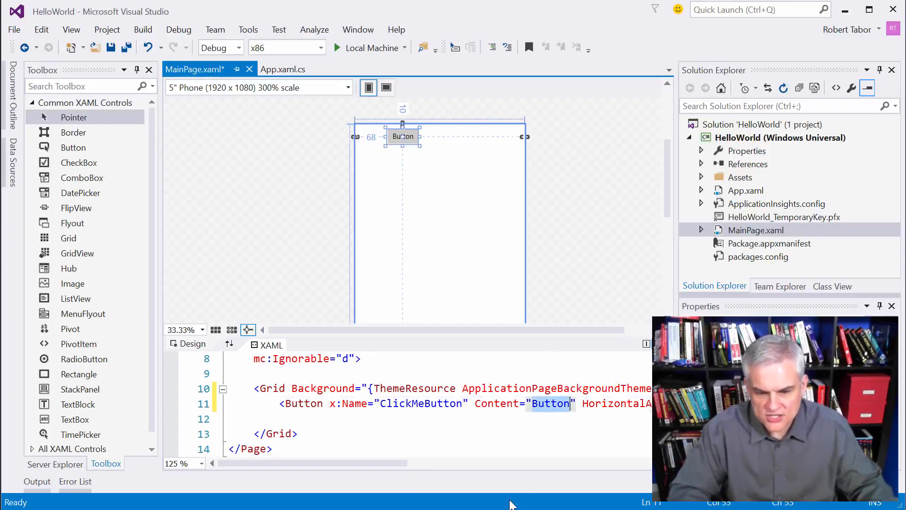
{"action": "type", "text": "Click Me"}
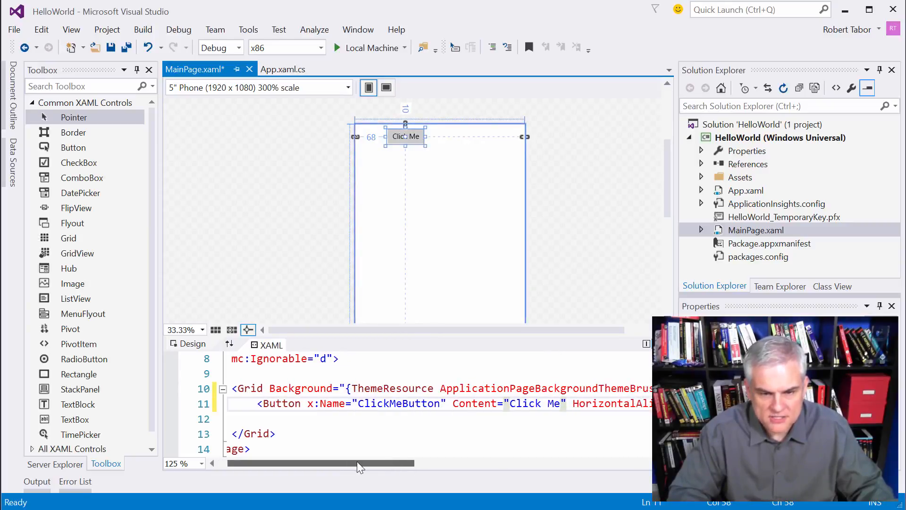
{"action": "mouse_move", "coordinate": [376, 466]}
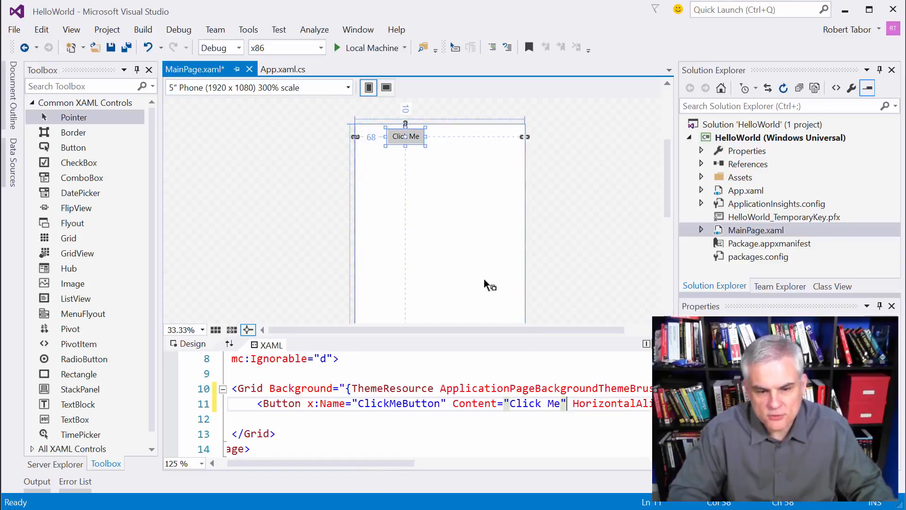
{"action": "mouse_move", "coordinate": [428, 121]}
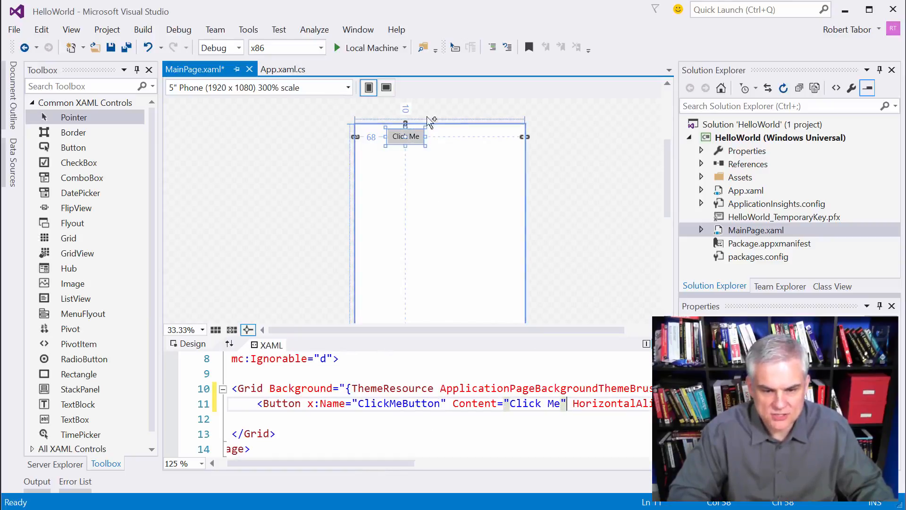
{"action": "left_click", "coordinate": [405, 136]}
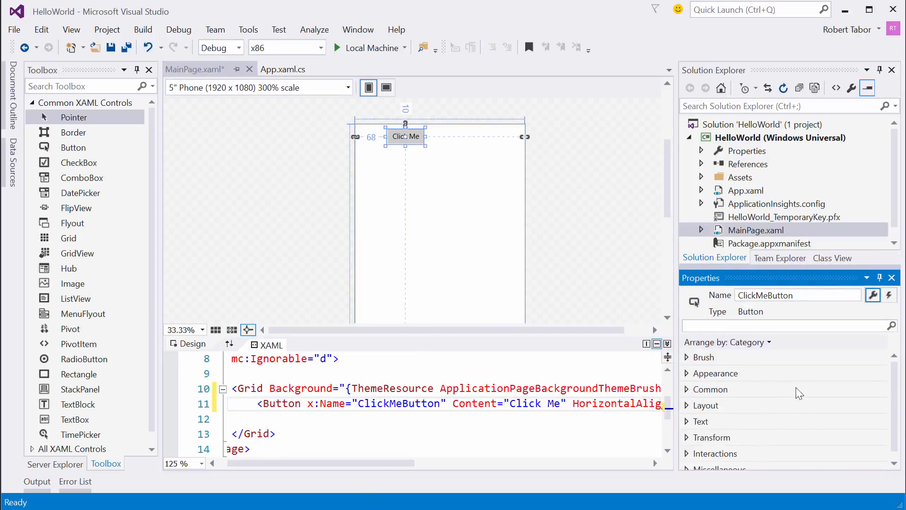
{"action": "mouse_move", "coordinate": [689, 424]}
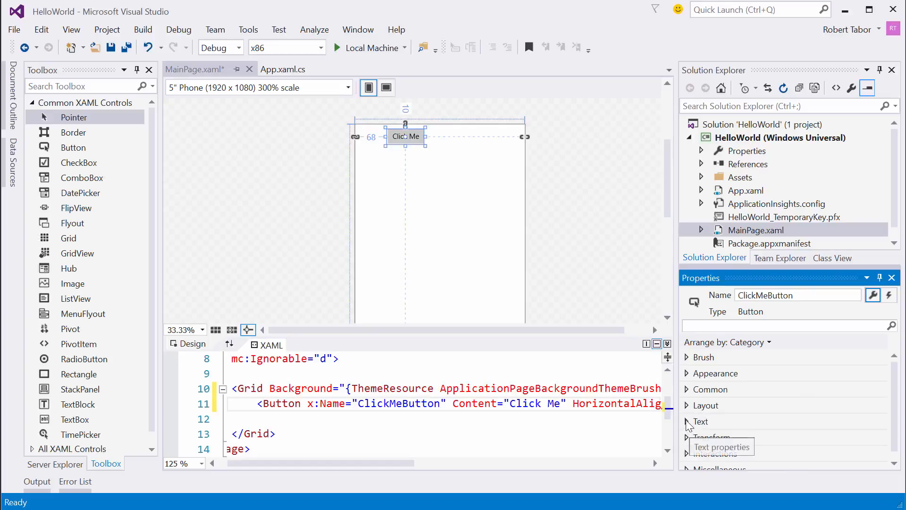
Step: In the Properties Common section, change the button's Content to "Click This"
{"action": "left_click", "coordinate": [698, 420]}
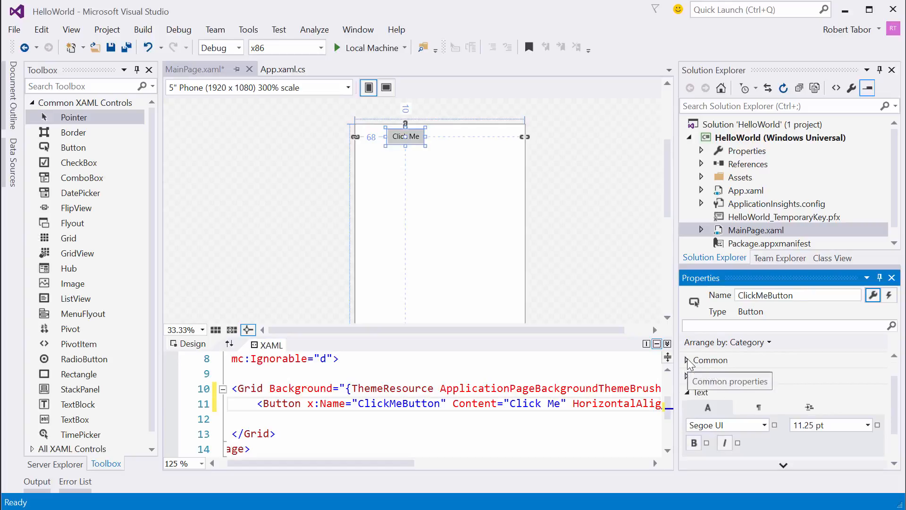
{"action": "left_click", "coordinate": [687, 359]}
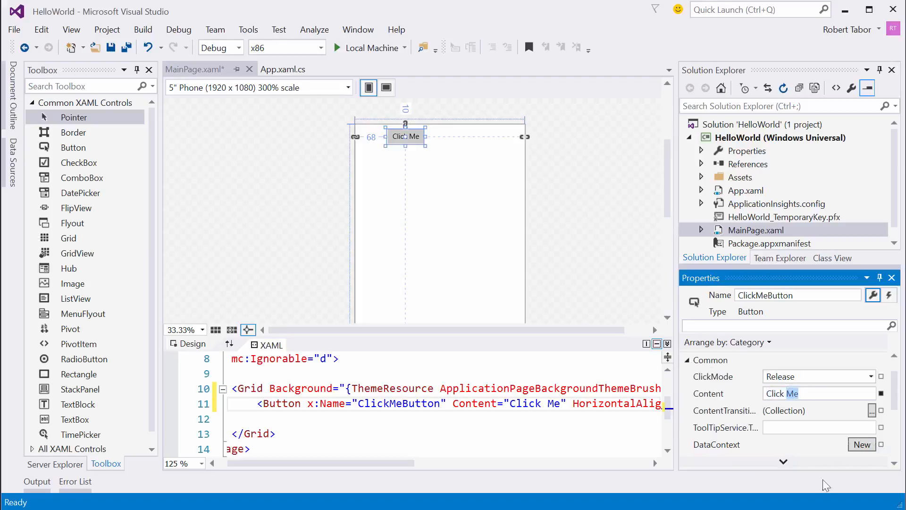
{"action": "type", "text": "Click This"}
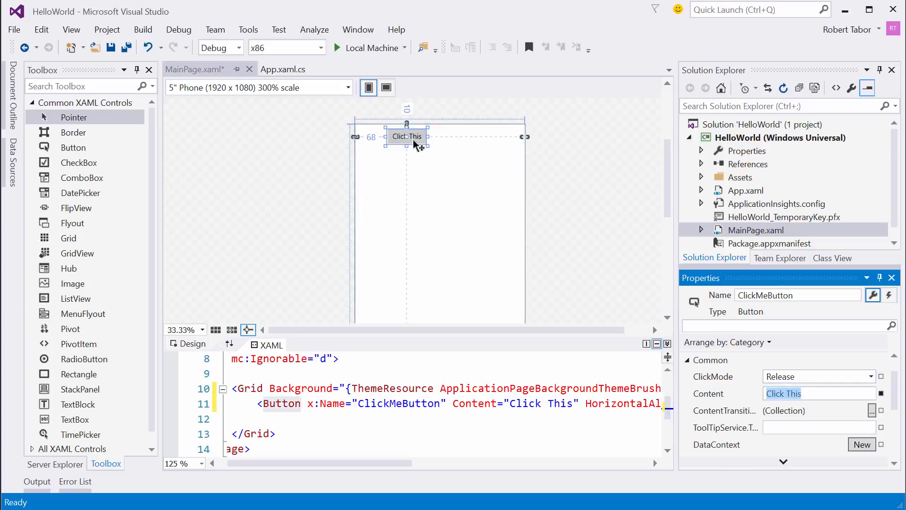
{"action": "mouse_move", "coordinate": [536, 426]}
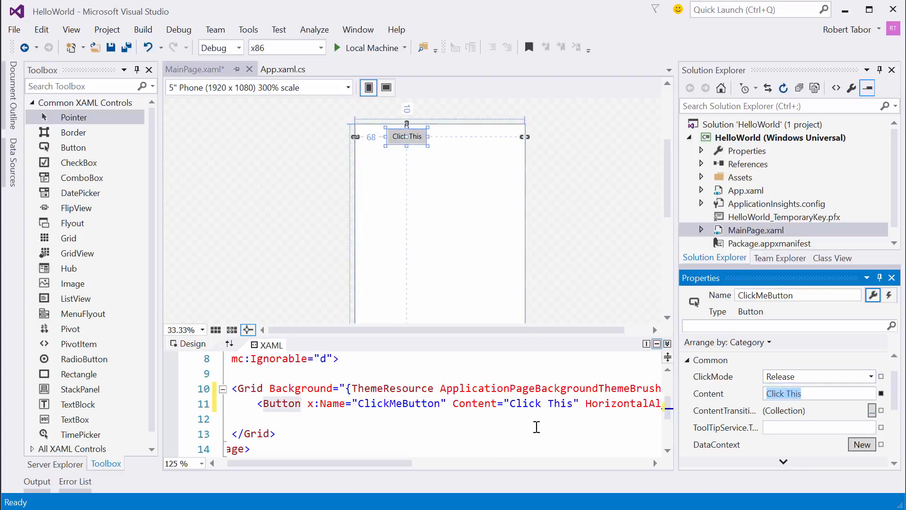
{"action": "mouse_move", "coordinate": [473, 404]}
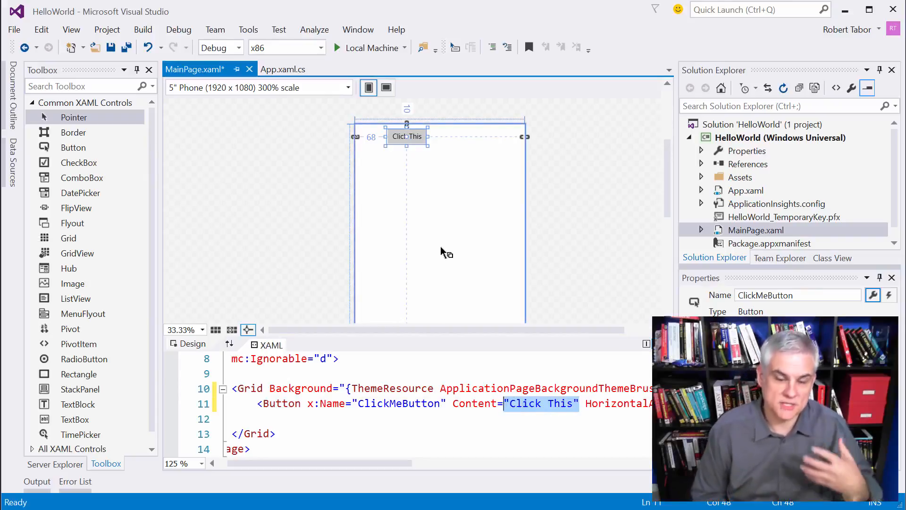
{"action": "mouse_move", "coordinate": [433, 231]}
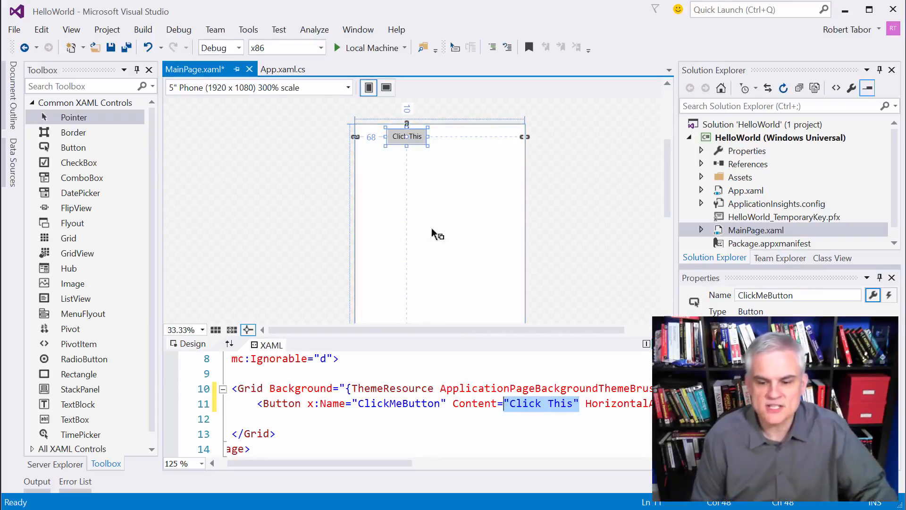
{"action": "mouse_move", "coordinate": [490, 215]}
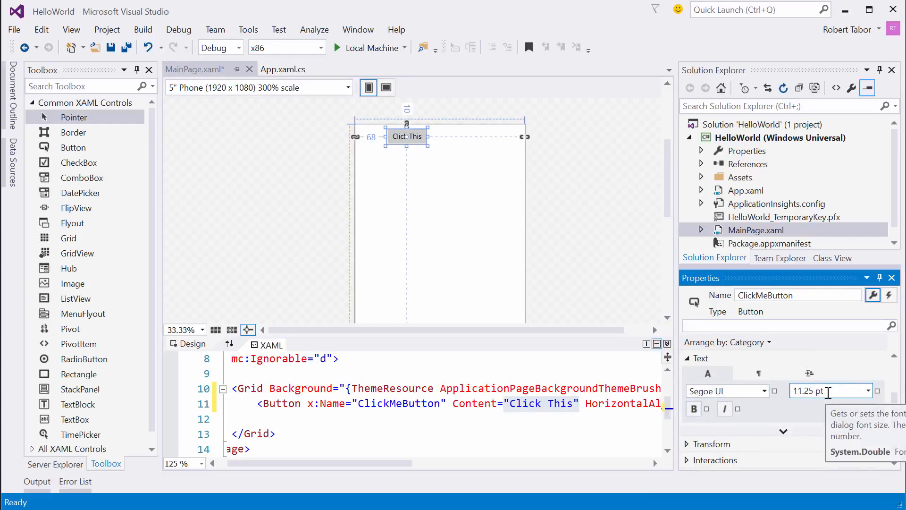
Step: Try 48 pt for the button's font size, then set it to 12 pt
{"action": "left_click", "coordinate": [867, 391]}
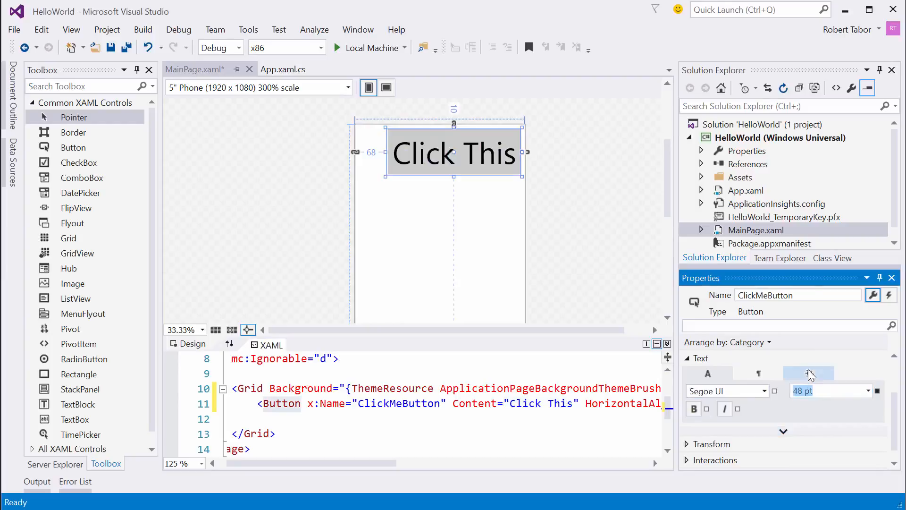
{"action": "left_click", "coordinate": [822, 390]}
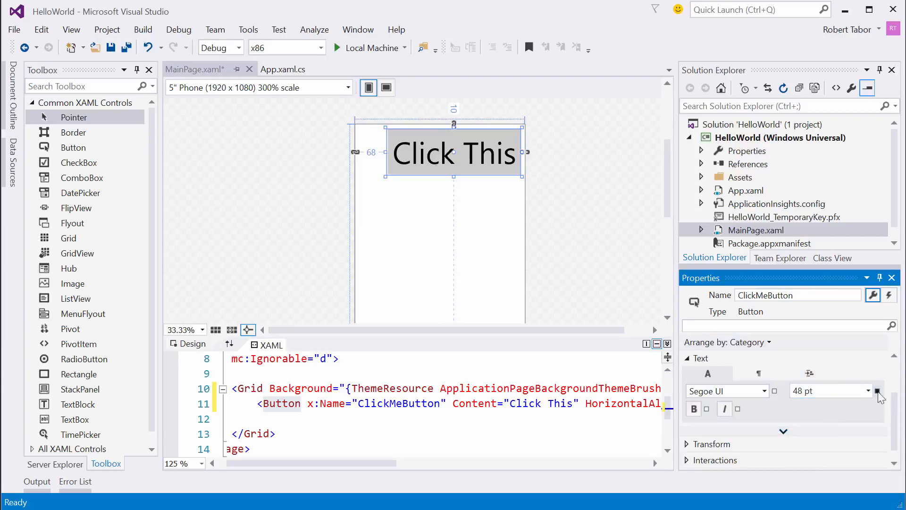
{"action": "left_click", "coordinate": [868, 391]}
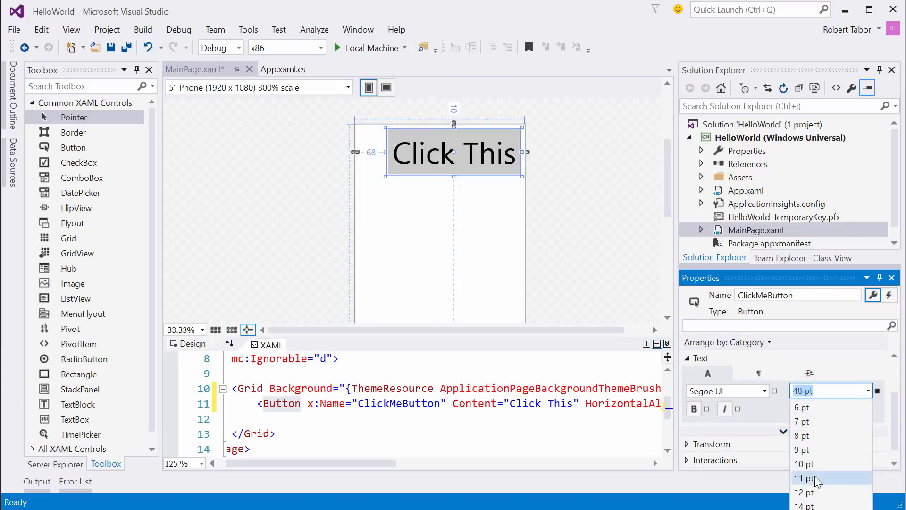
{"action": "left_click", "coordinate": [804, 492]}
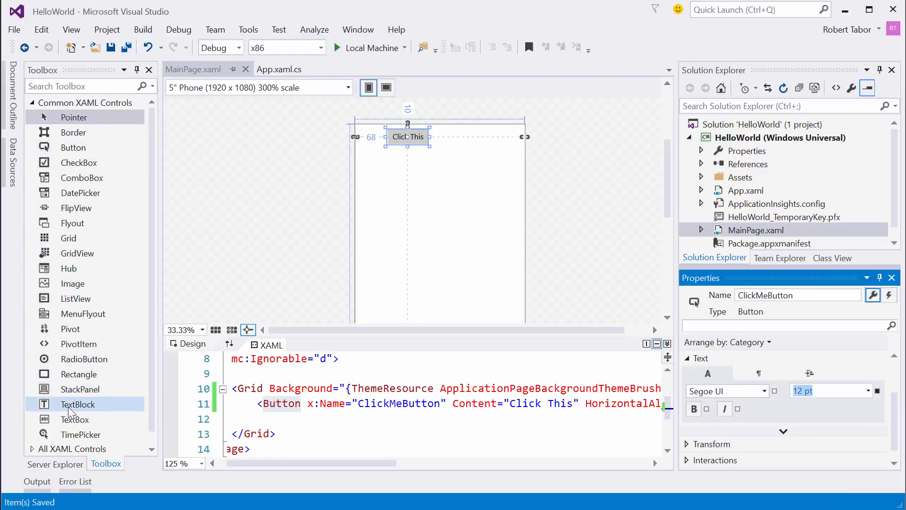
{"action": "mouse_move", "coordinate": [67, 408]}
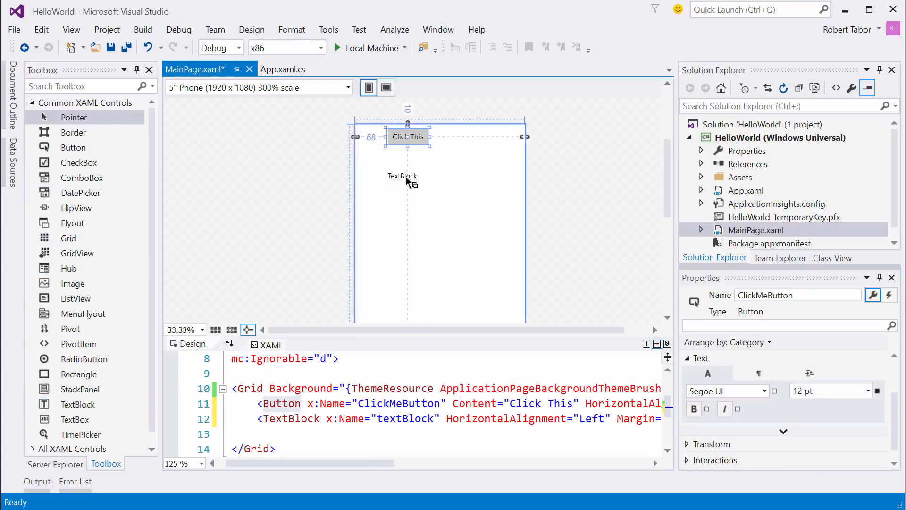
Step: Select the new TextBlock below the button and rename it ResultTextBlock
{"action": "left_click", "coordinate": [402, 175]}
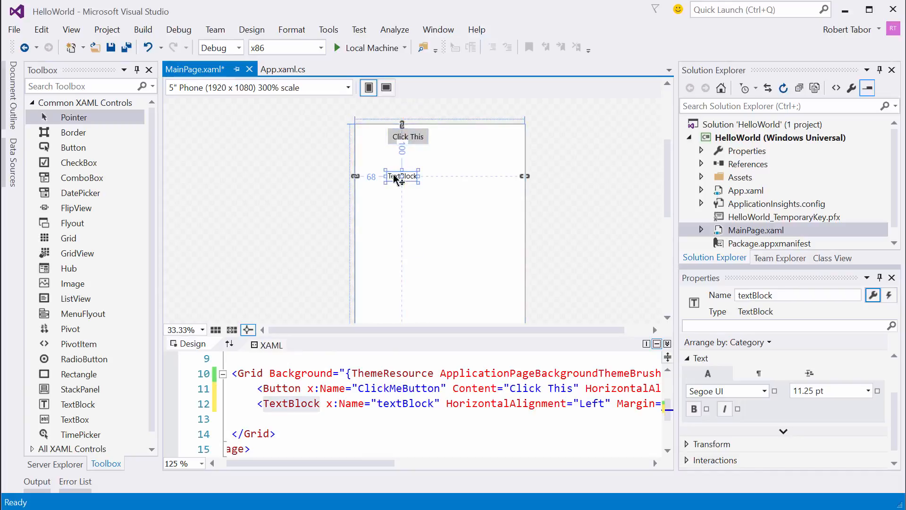
{"action": "mouse_move", "coordinate": [298, 480]}
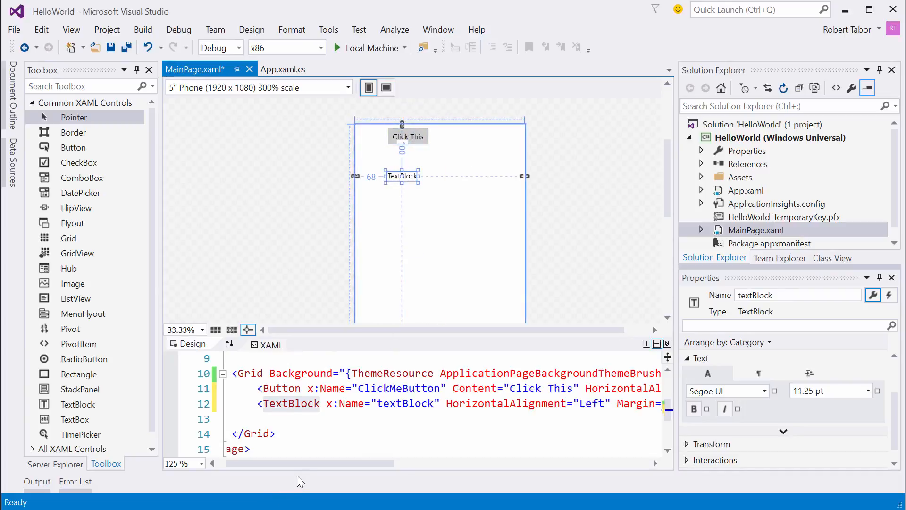
{"action": "double_click", "coordinate": [256, 403]}
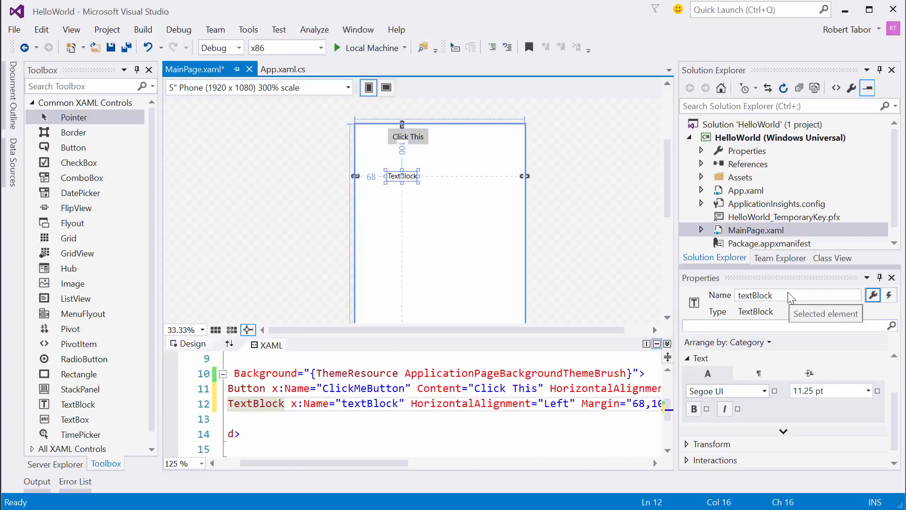
{"action": "type", "text": "ResultT"}
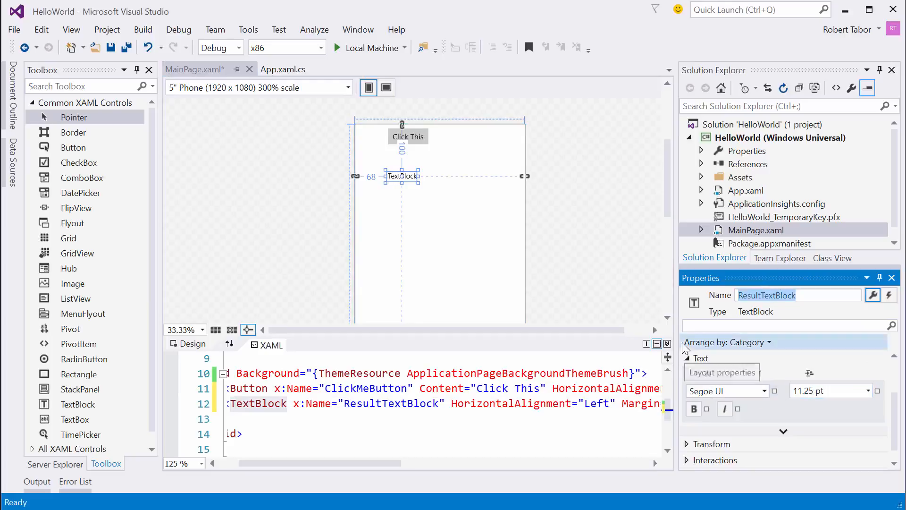
Step: Set ResultTextBlock's font size to 48 pt and save the page
{"action": "left_click", "coordinate": [866, 391]}
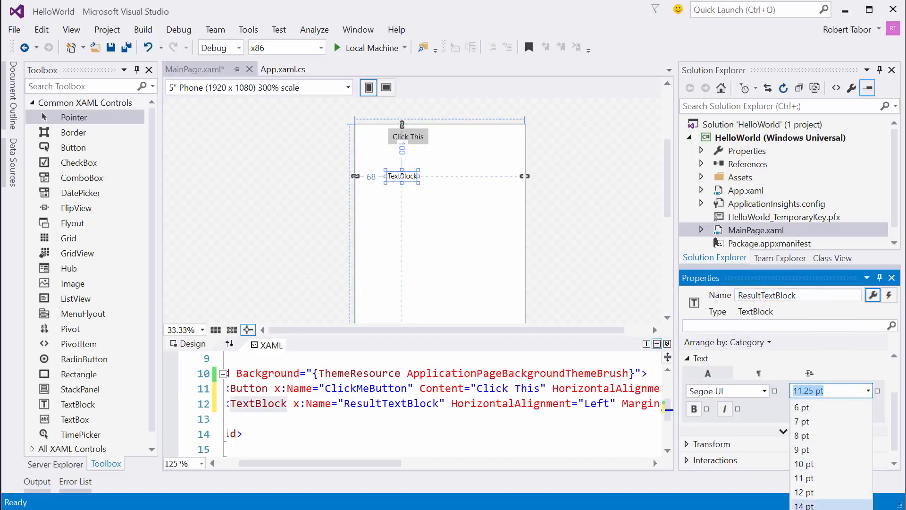
{"action": "type", "text": "48 pt"}
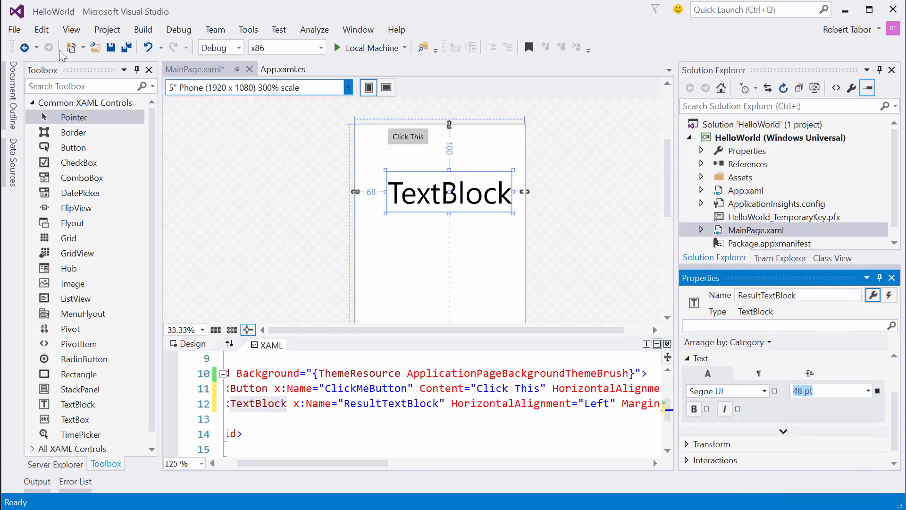
{"action": "key", "text": "Ctrl+S"}
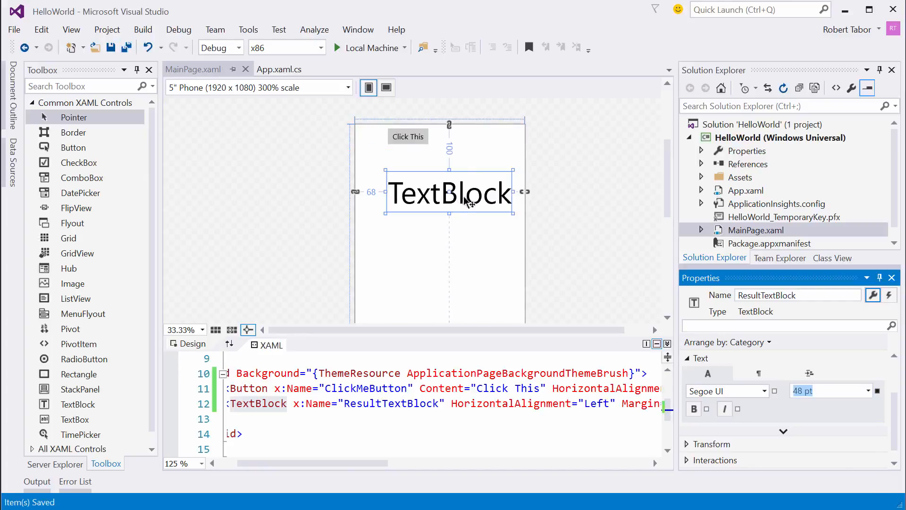
Step: Replace the text block's placeholder with Anything, then delete it to leave empty text
{"action": "scroll", "scroll_direction": "right", "scroll_amount": 3}
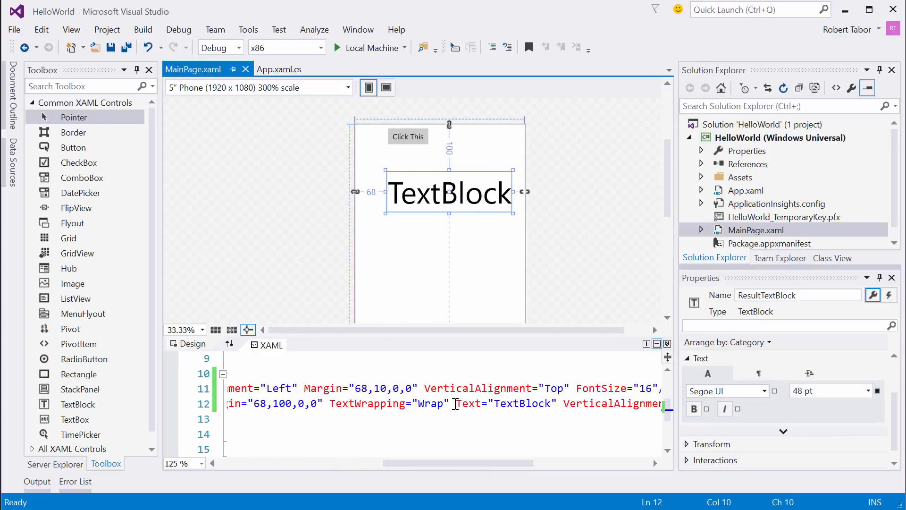
{"action": "double_click", "coordinate": [523, 403]}
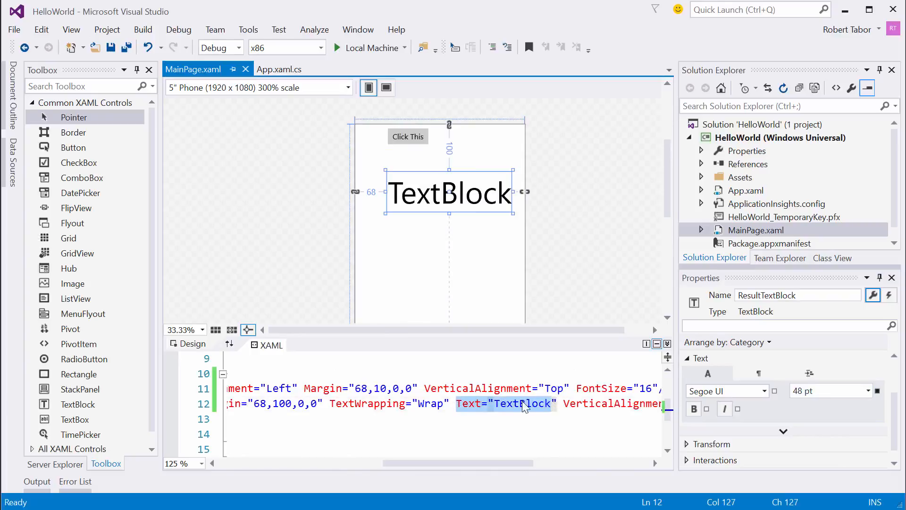
{"action": "type", "text": "Anything"}
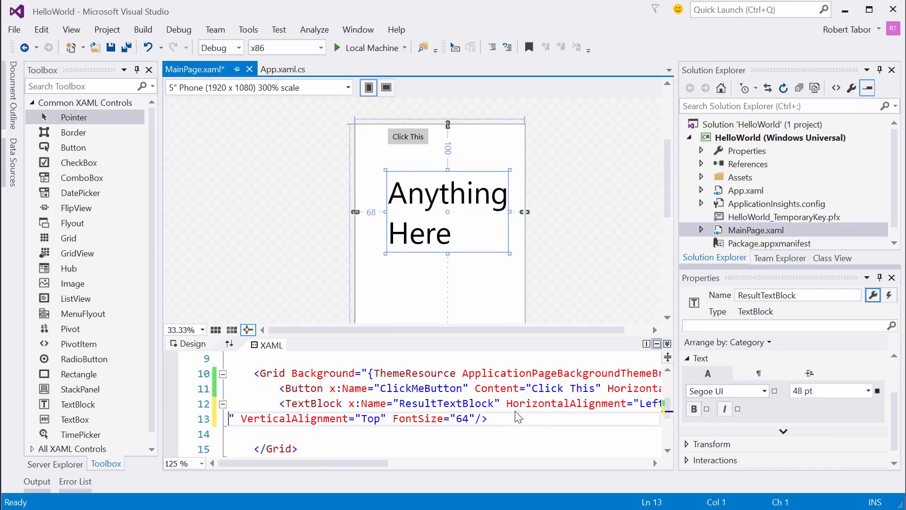
{"action": "scroll", "scroll_direction": "right", "scroll_amount": 3}
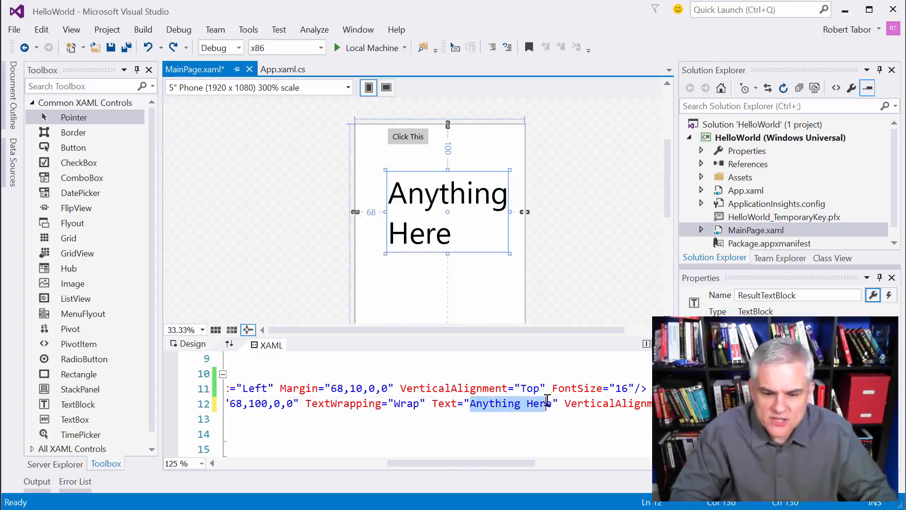
{"action": "key", "text": "Delete"}
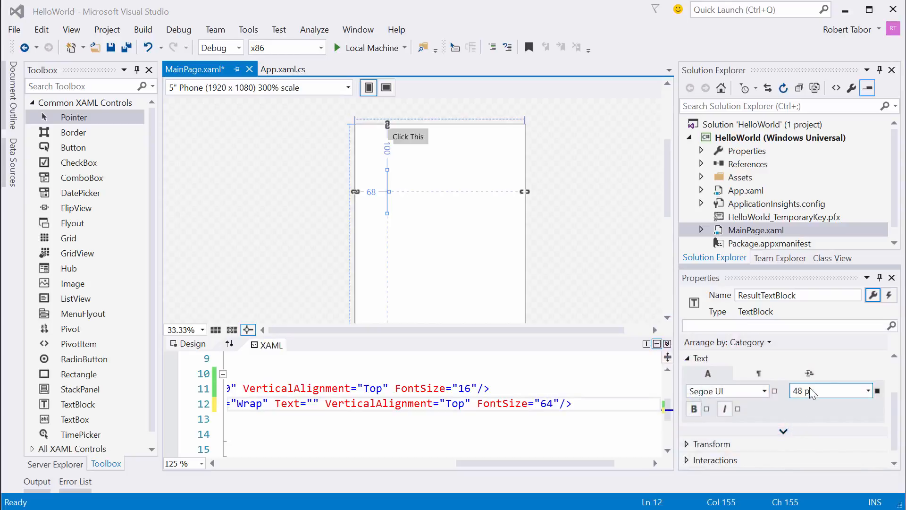
{"action": "mouse_move", "coordinate": [806, 396]}
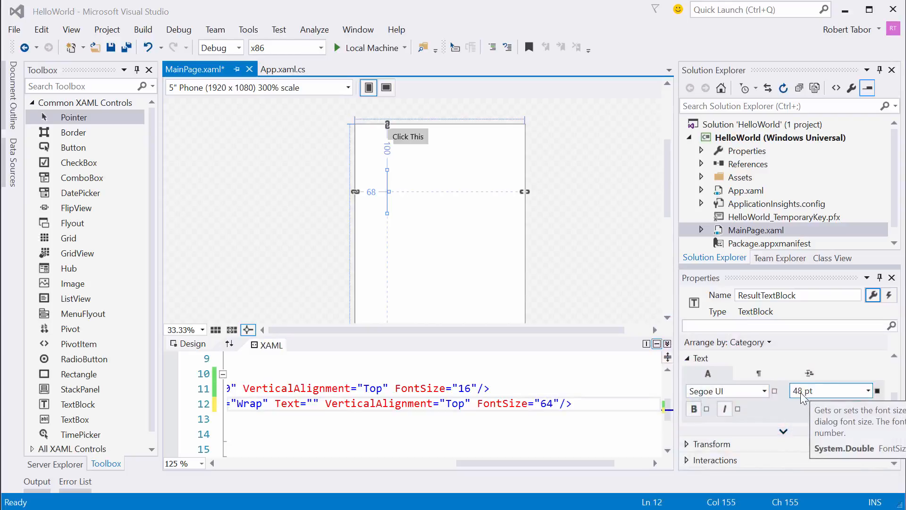
{"action": "mouse_move", "coordinate": [521, 404]}
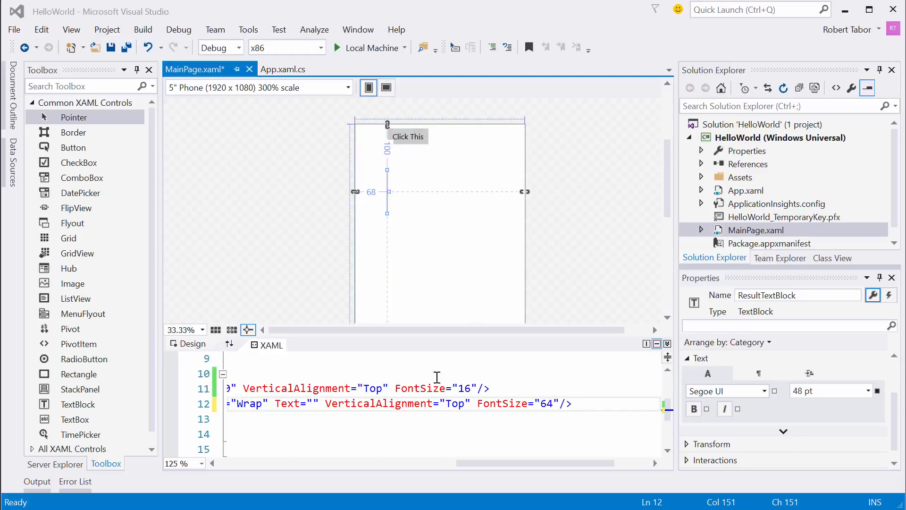
{"action": "mouse_move", "coordinate": [822, 408]}
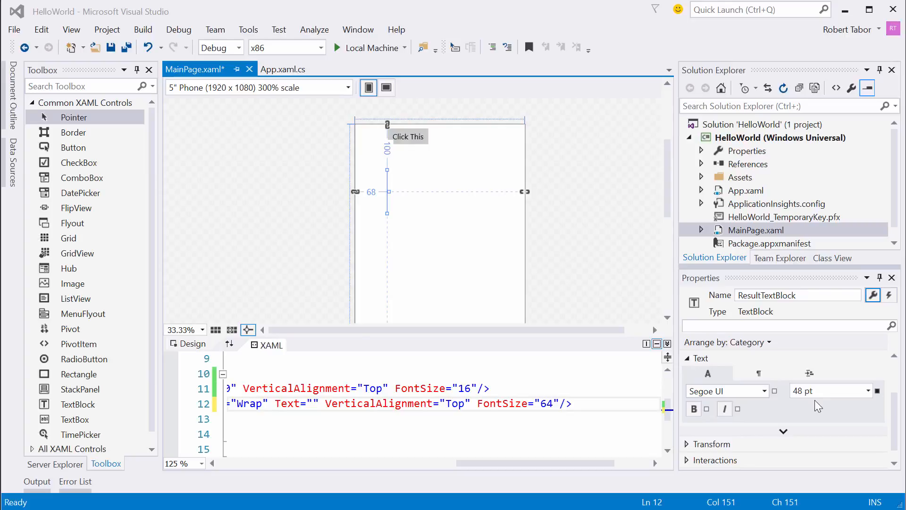
{"action": "mouse_move", "coordinate": [606, 48]}
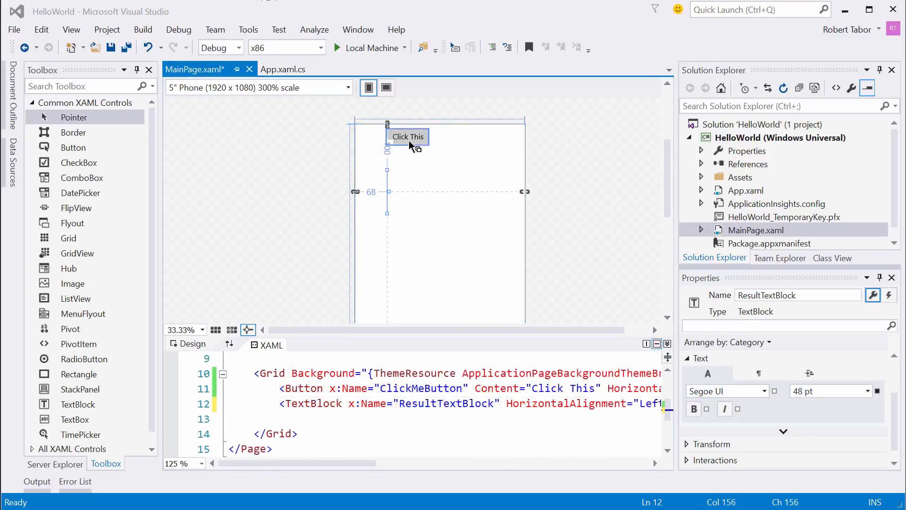
Step: From the button's Events list, generate a ClickMeButton_Click handler for the Click event
{"action": "left_click", "coordinate": [408, 137]}
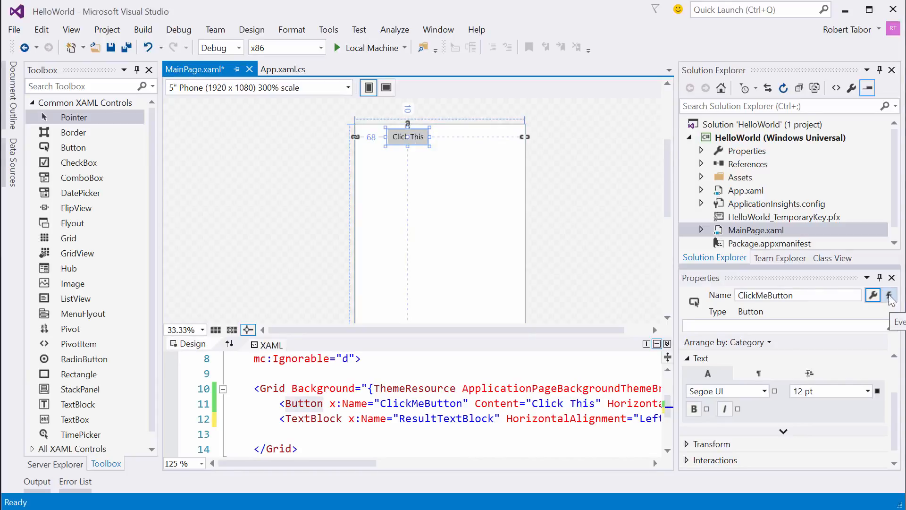
{"action": "left_click", "coordinate": [889, 295]}
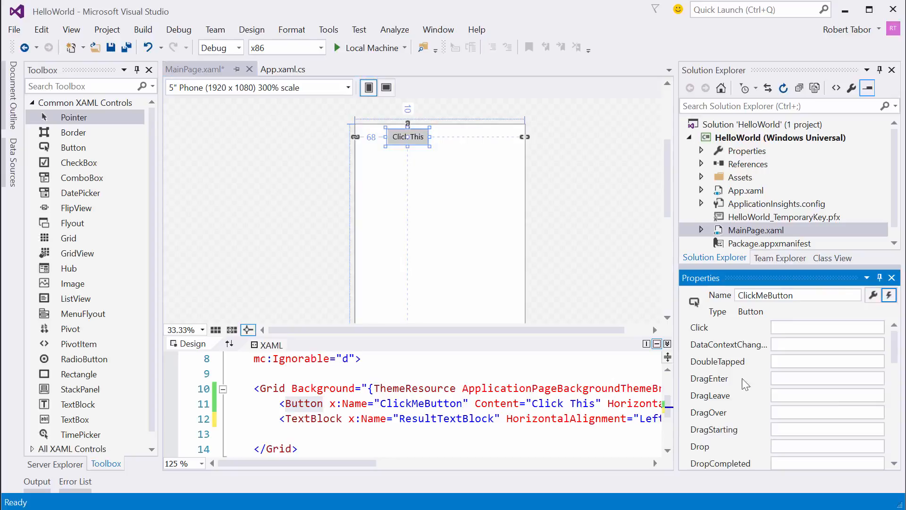
{"action": "mouse_move", "coordinate": [712, 338]}
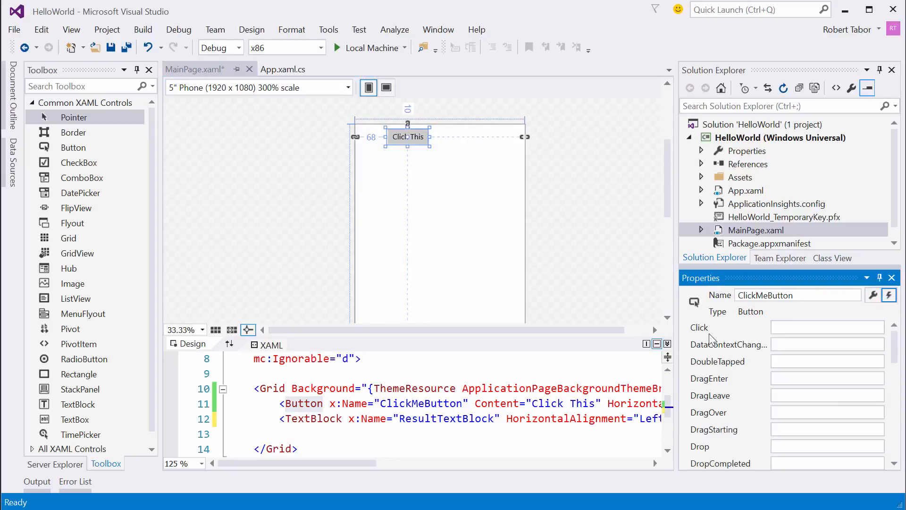
{"action": "left_click", "coordinate": [827, 326]}
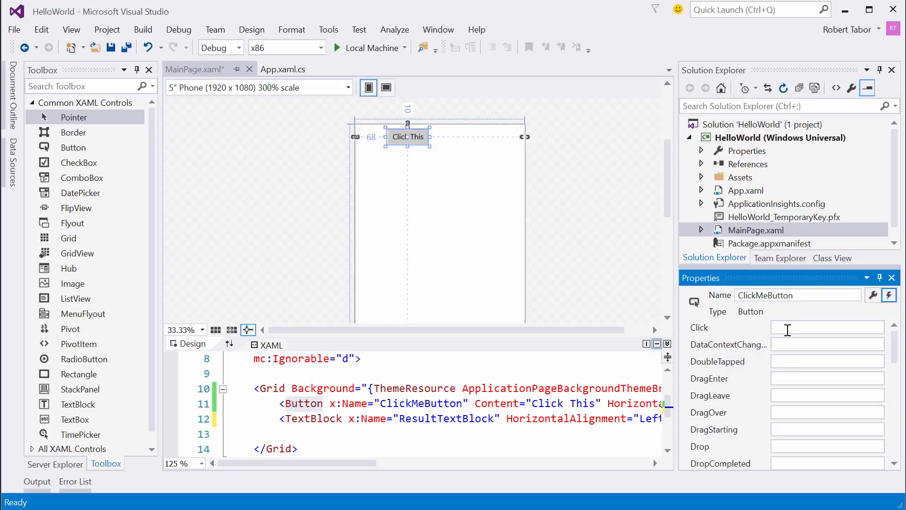
{"action": "double_click", "coordinate": [826, 326]}
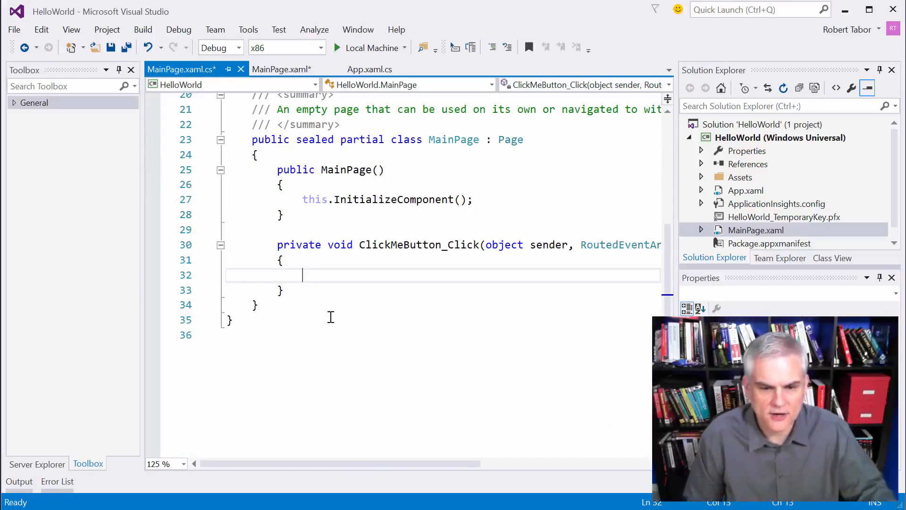
{"action": "mouse_move", "coordinate": [200, 75]}
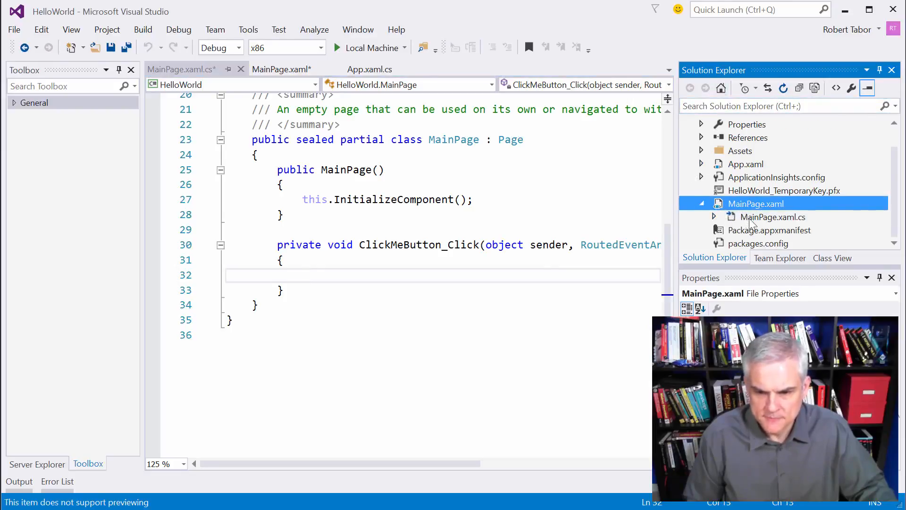
{"action": "mouse_move", "coordinate": [808, 221]}
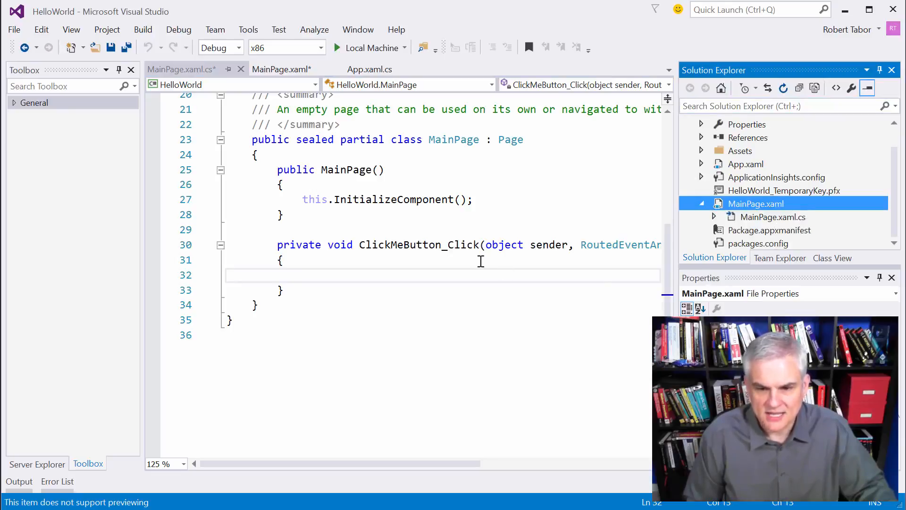
{"action": "mouse_move", "coordinate": [838, 226]}
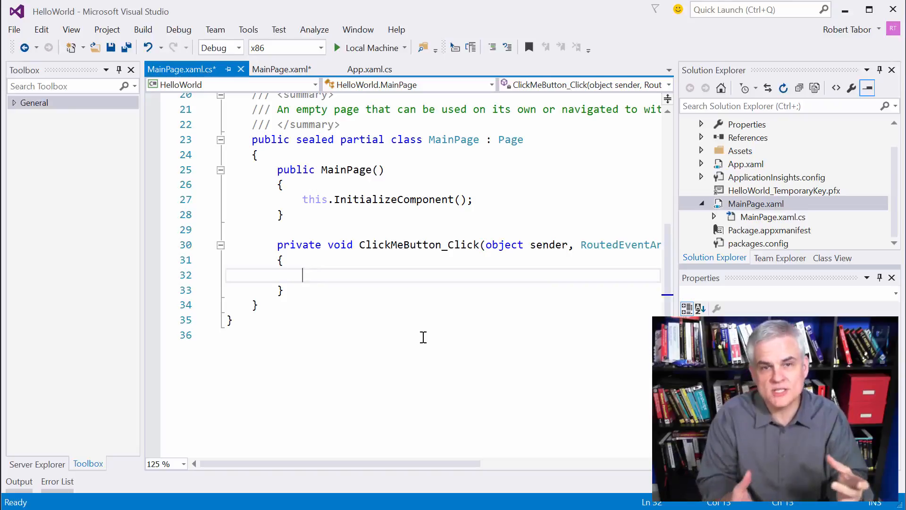
Step: Write ResultTextBlock.Text = "Hello World" inside the ClickMeButton_Click handler
{"action": "type", "text": "Res"}
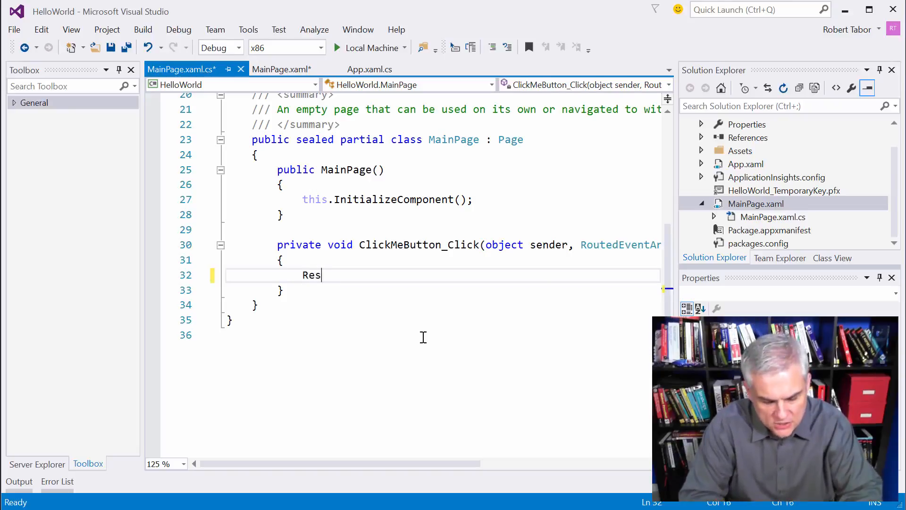
{"action": "type", "text": "ultTextBlock."}
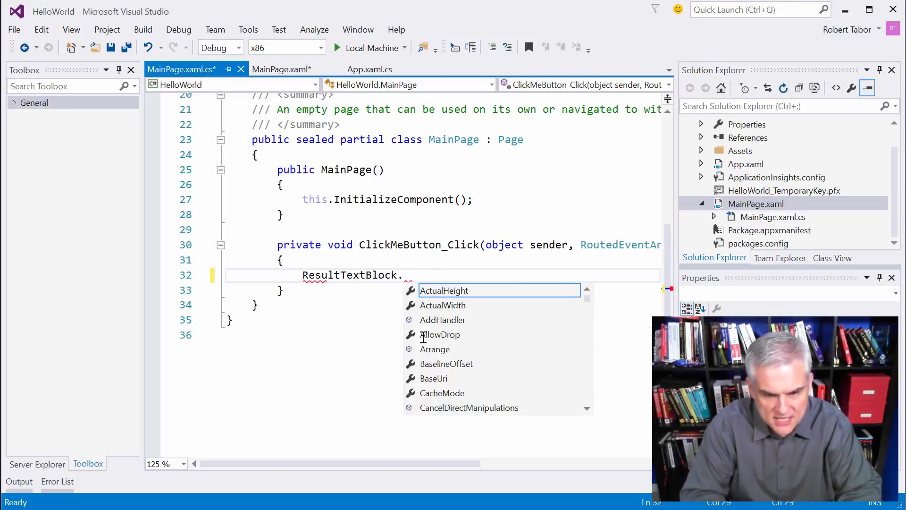
{"action": "type", "text": "Text = \"He"}
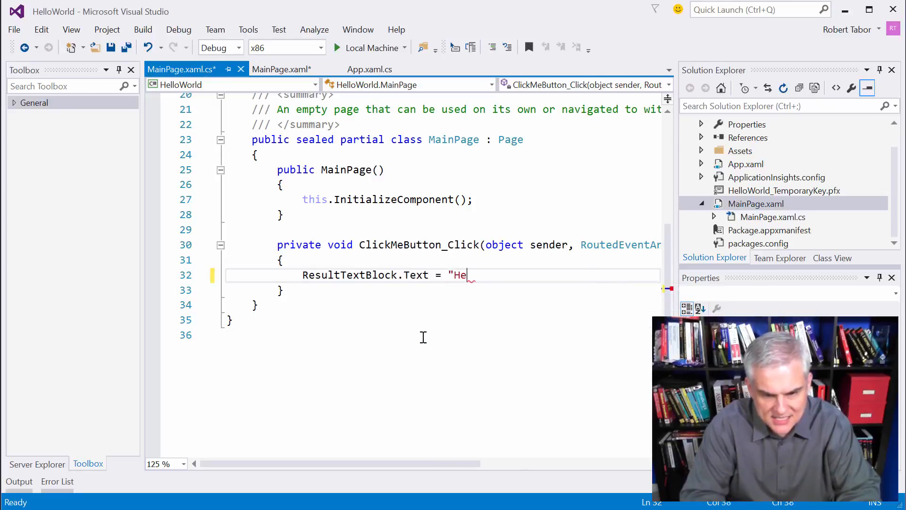
{"action": "type", "text": "llo World\";"}
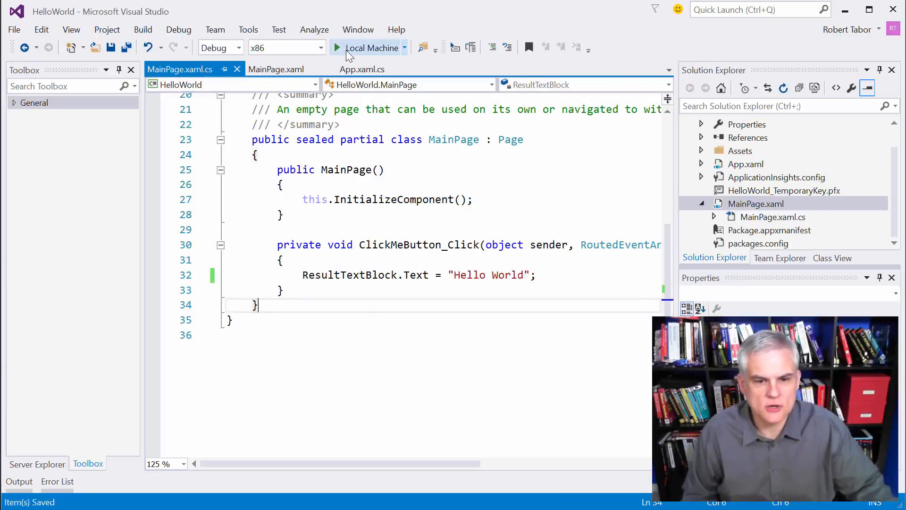
{"action": "mouse_move", "coordinate": [351, 57]}
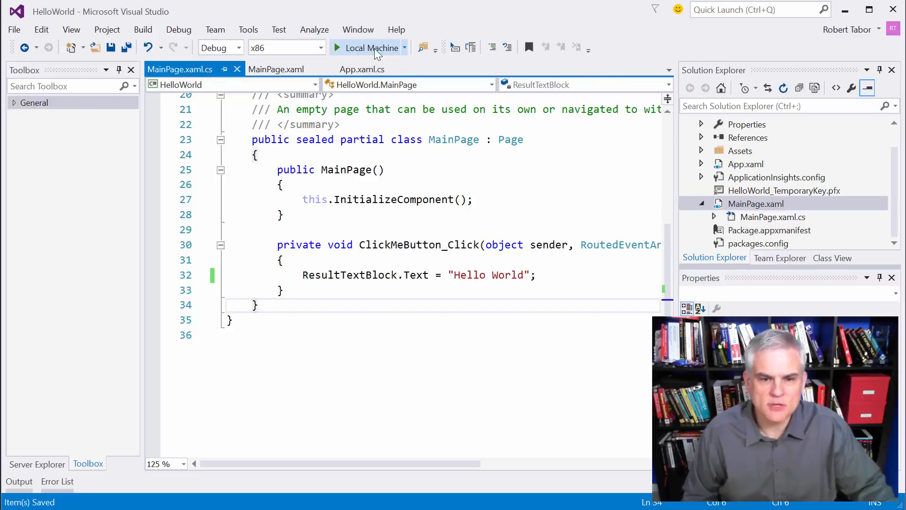
{"action": "mouse_move", "coordinate": [379, 51]}
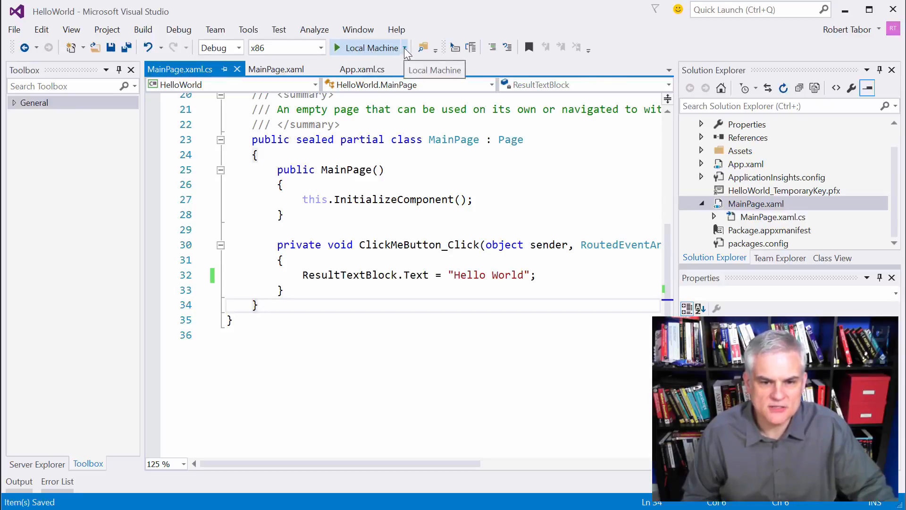
Step: Expand the run-target dropdown beside Local Machine to see Simulator, Device and emulator options
{"action": "left_click", "coordinate": [406, 48]}
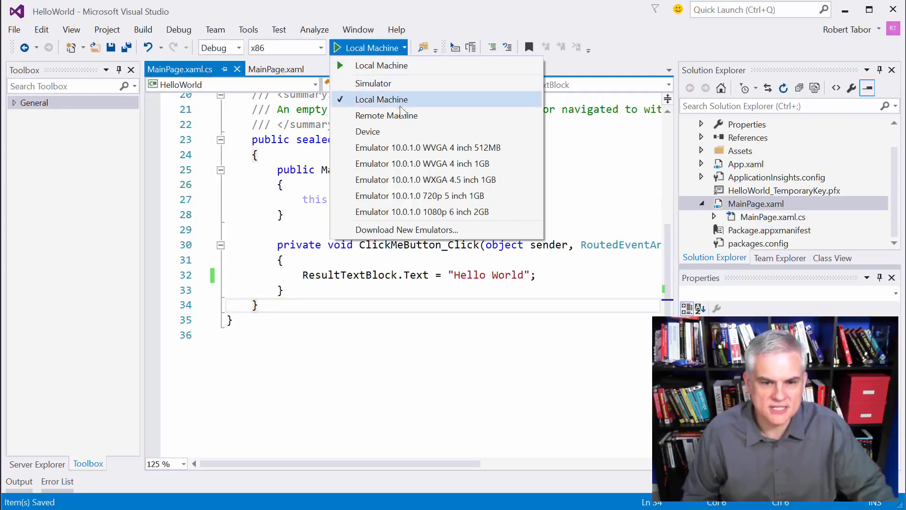
{"action": "mouse_move", "coordinate": [382, 85]}
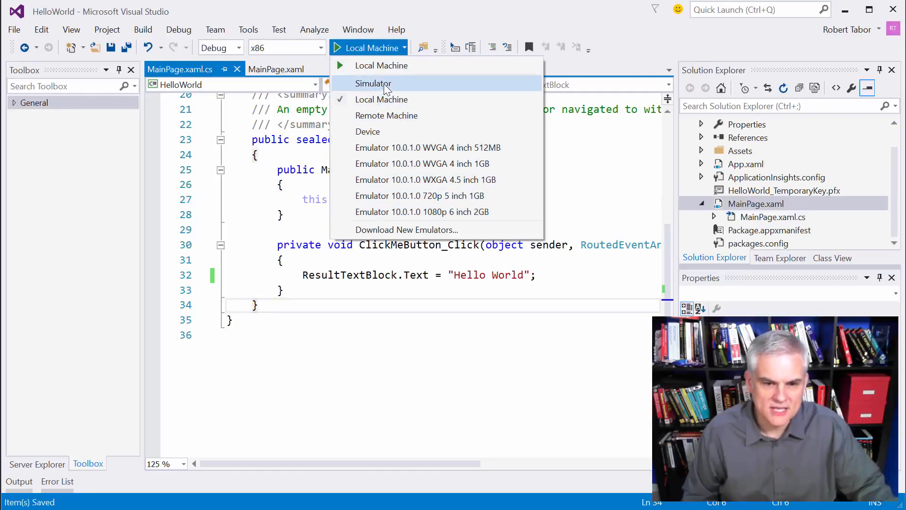
{"action": "mouse_move", "coordinate": [393, 196]}
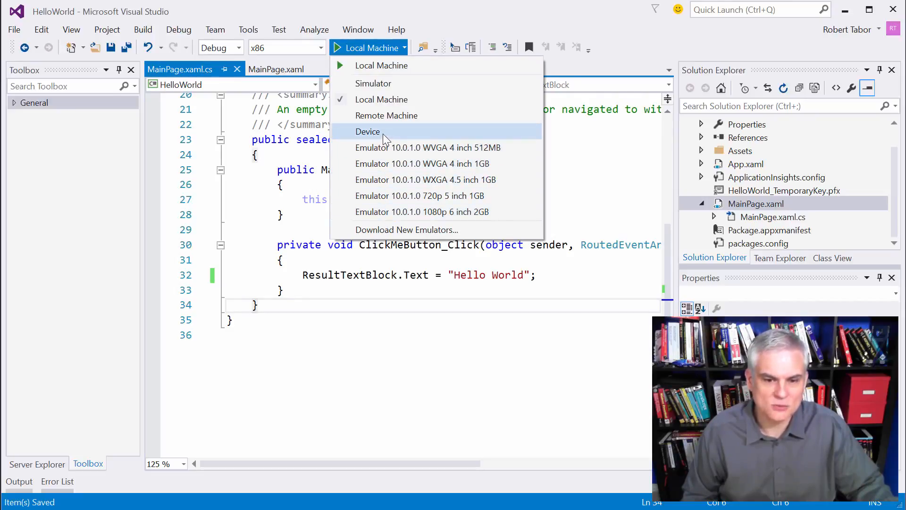
{"action": "mouse_move", "coordinate": [377, 68]}
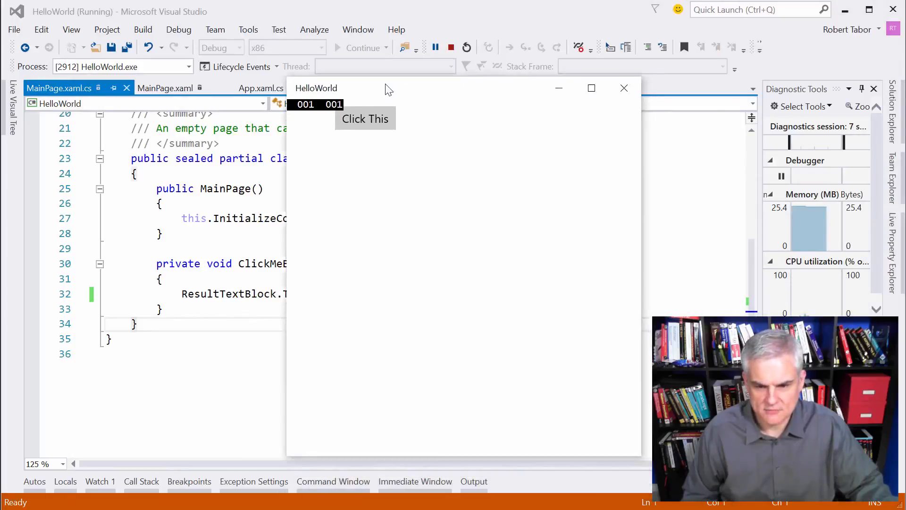
Step: In the running HelloWorld window, use Click This to show Hello World, then close the app
{"action": "left_click", "coordinate": [362, 118]}
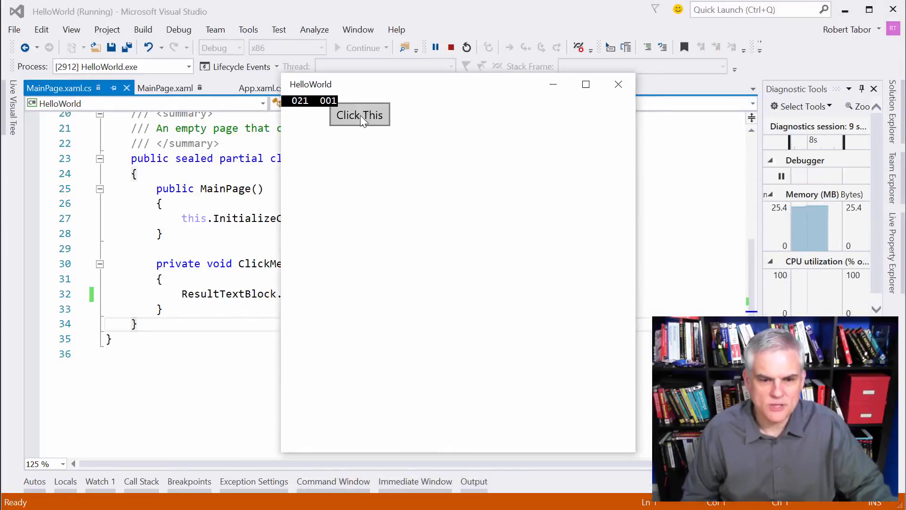
{"action": "left_click", "coordinate": [359, 114]}
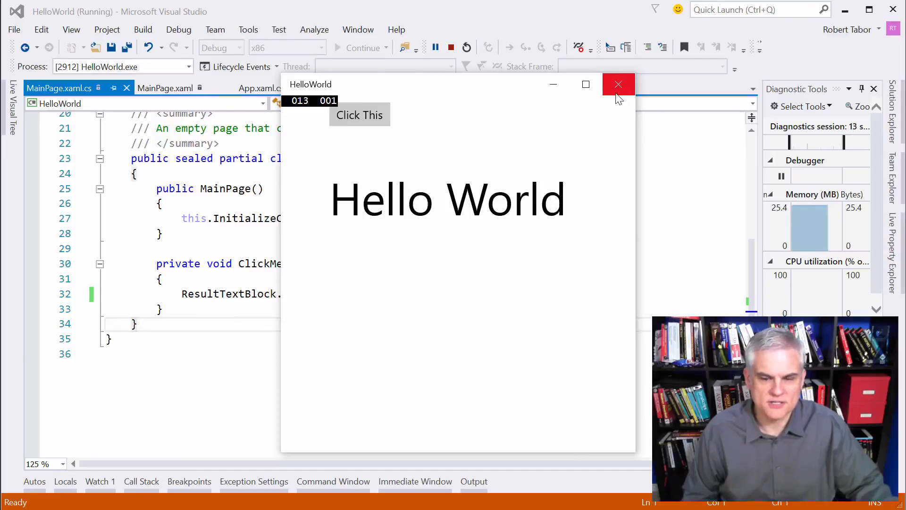
{"action": "mouse_move", "coordinate": [618, 93]}
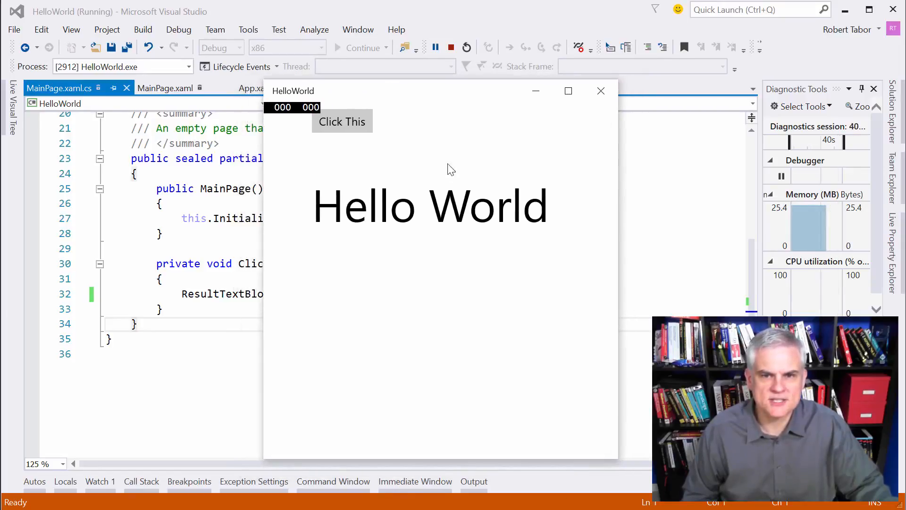
{"action": "mouse_move", "coordinate": [222, 293]}
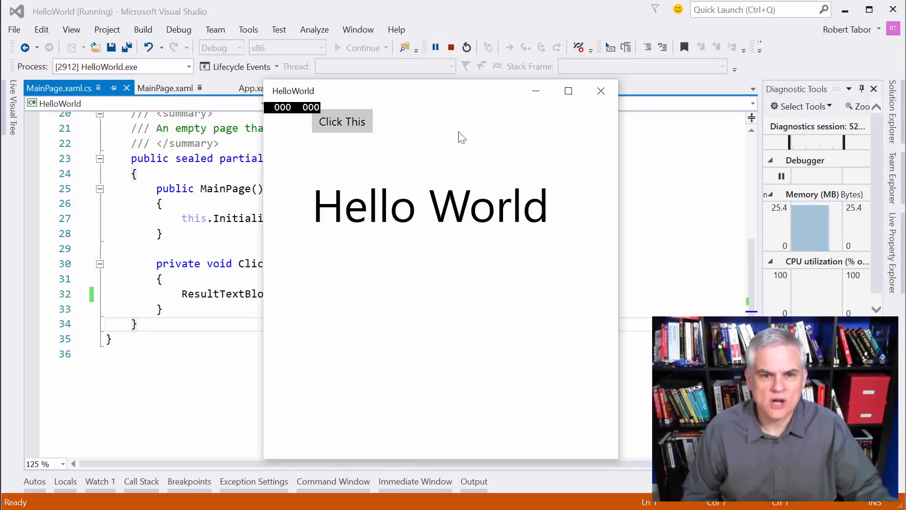
{"action": "mouse_move", "coordinate": [480, 93]}
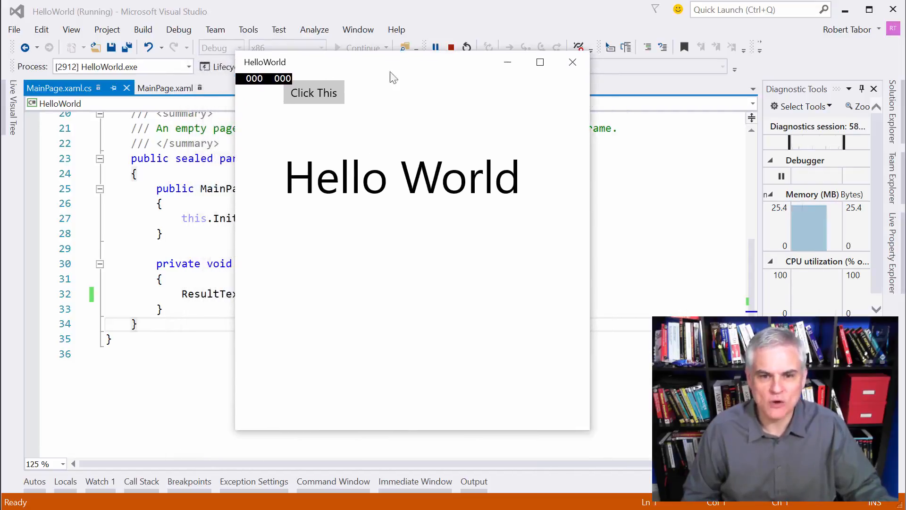
{"action": "mouse_move", "coordinate": [412, 190]}
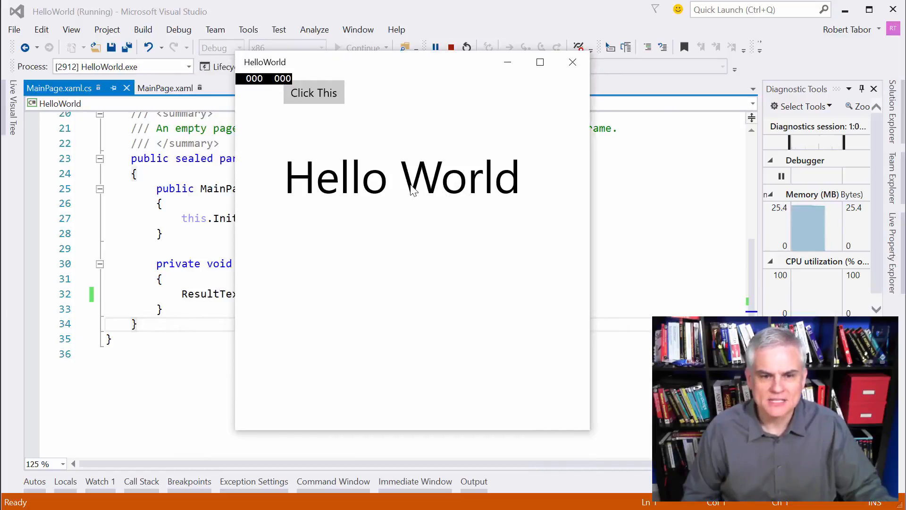
{"action": "mouse_move", "coordinate": [502, 187]}
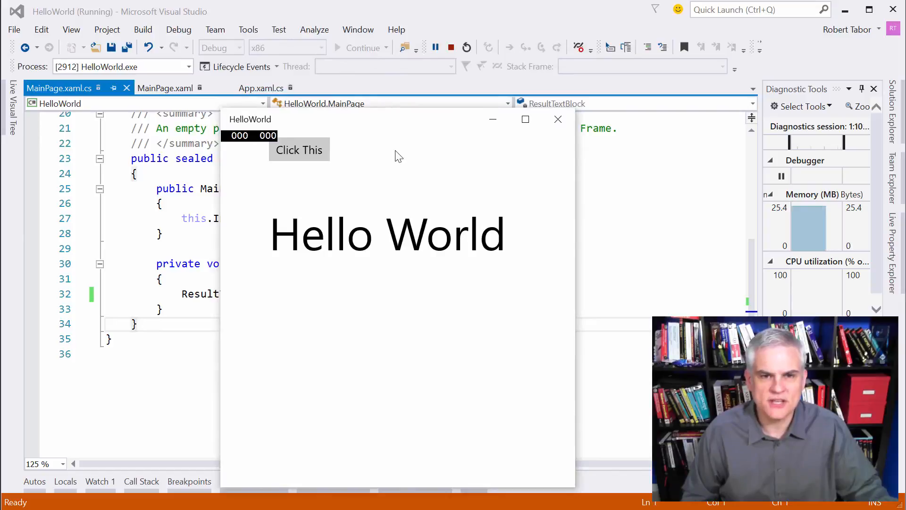
{"action": "mouse_move", "coordinate": [402, 150]}
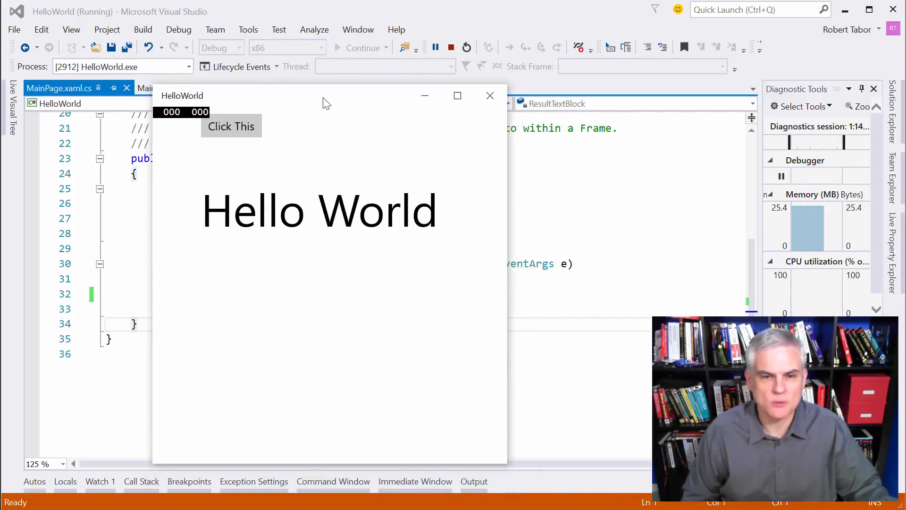
{"action": "mouse_move", "coordinate": [490, 97]}
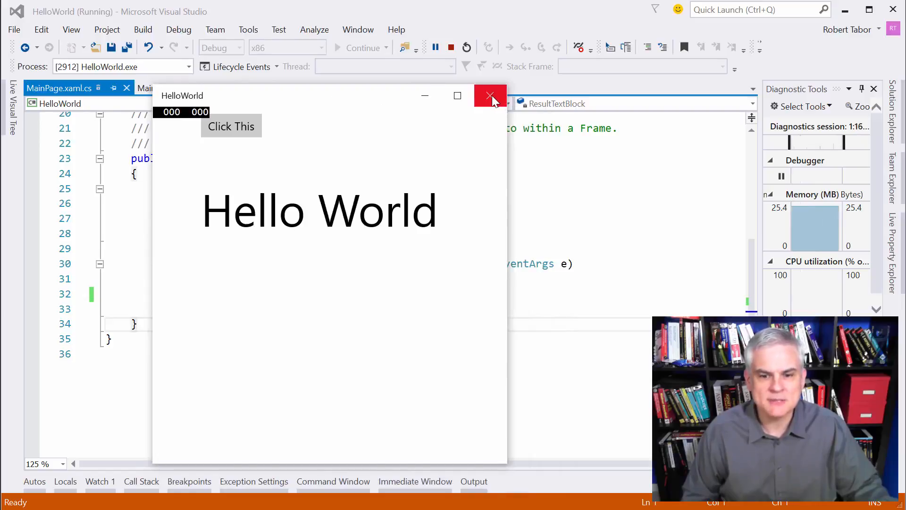
{"action": "left_click", "coordinate": [490, 96]}
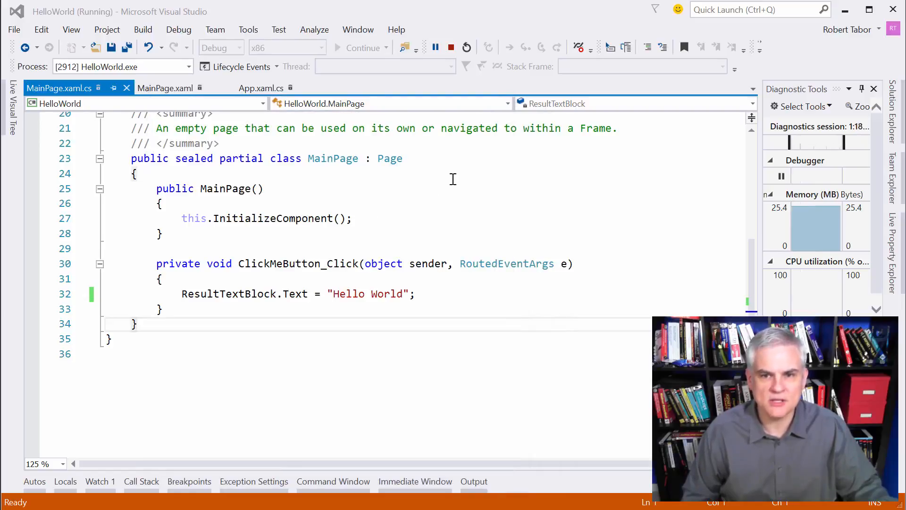
Step: Stop debugging and choose Emulator 10.0.1.0 WVGA 4 inch 512MB as the run target
{"action": "left_click", "coordinate": [451, 48]}
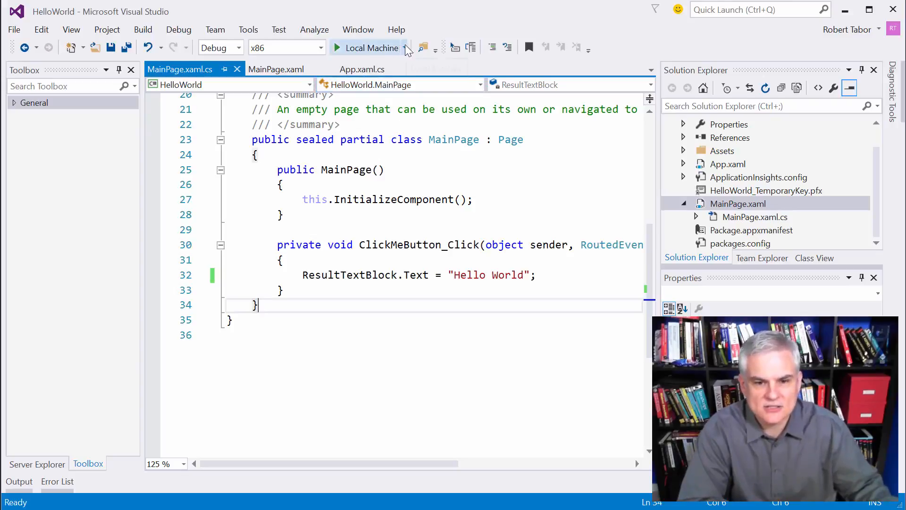
{"action": "left_click", "coordinate": [408, 47]}
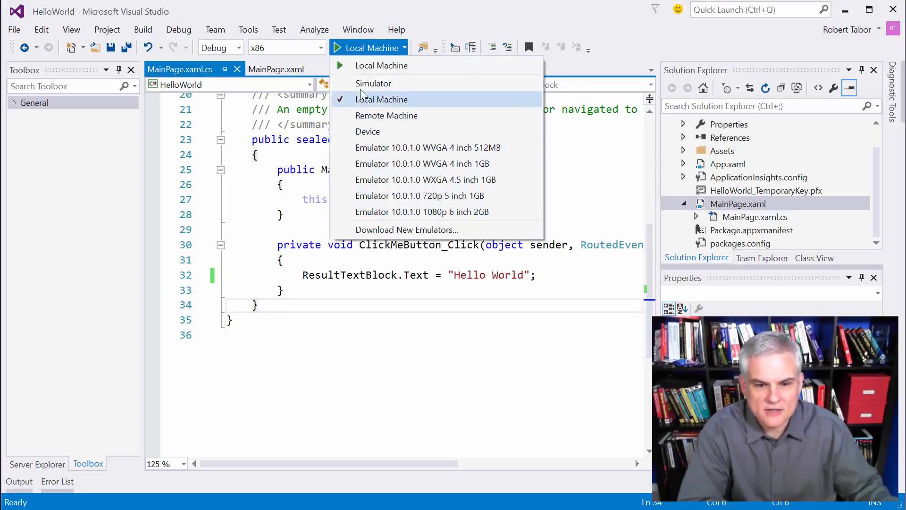
{"action": "mouse_move", "coordinate": [374, 85]}
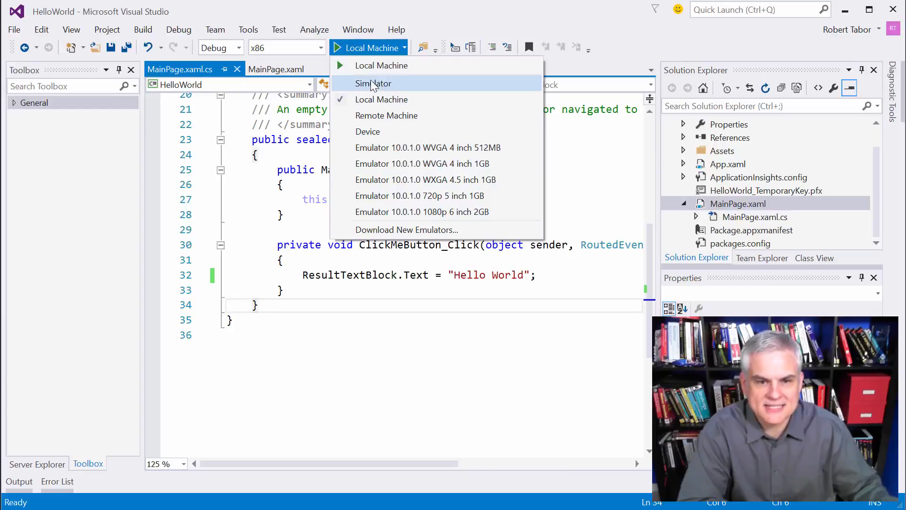
{"action": "mouse_move", "coordinate": [385, 89]}
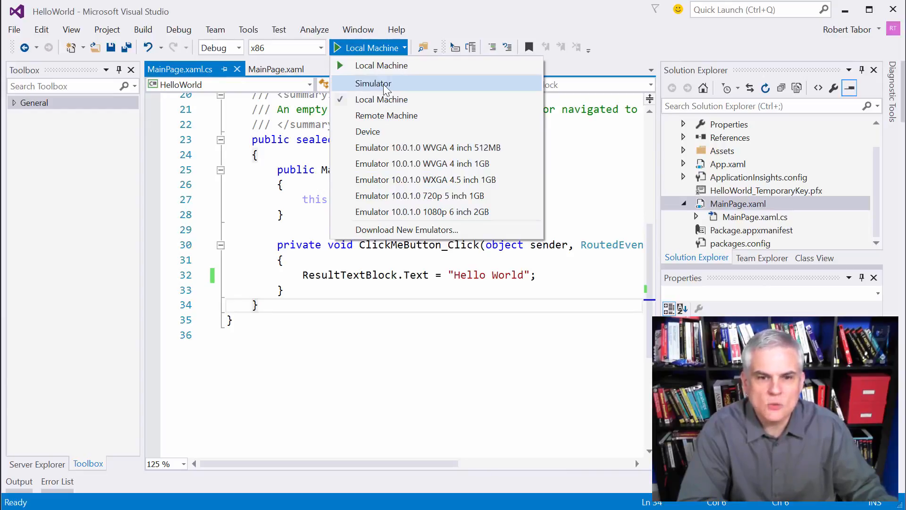
{"action": "mouse_move", "coordinate": [409, 153]}
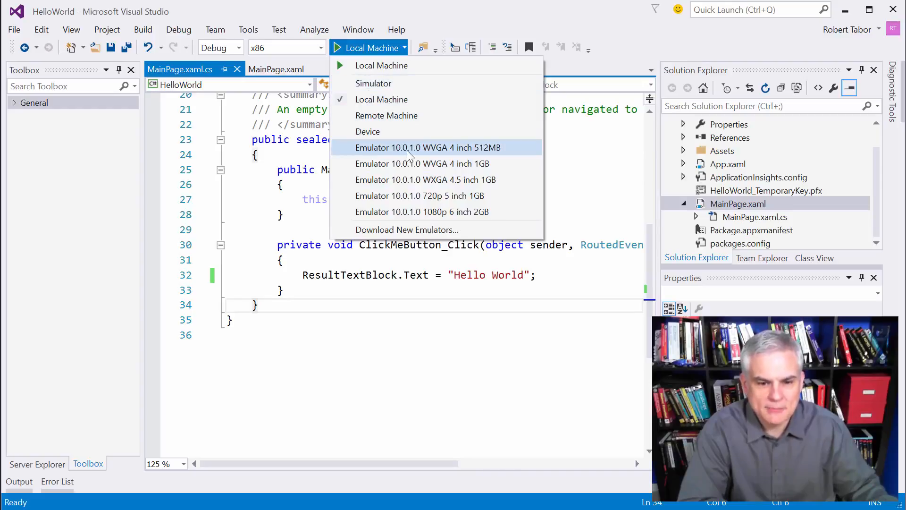
{"action": "mouse_move", "coordinate": [372, 154]}
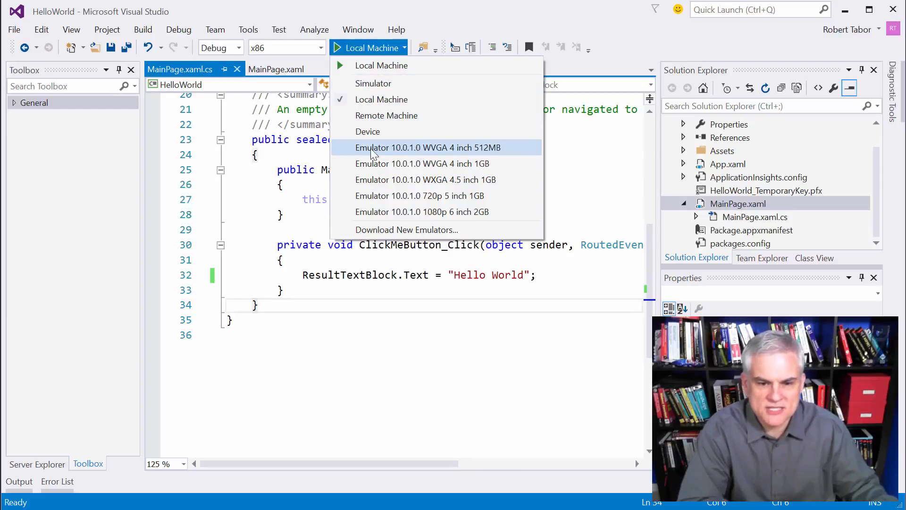
{"action": "mouse_move", "coordinate": [418, 152]}
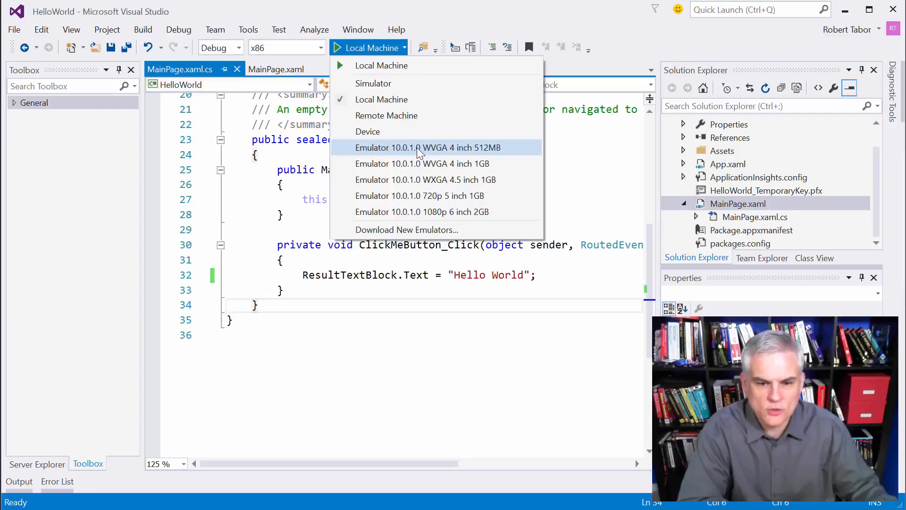
{"action": "mouse_move", "coordinate": [452, 153]}
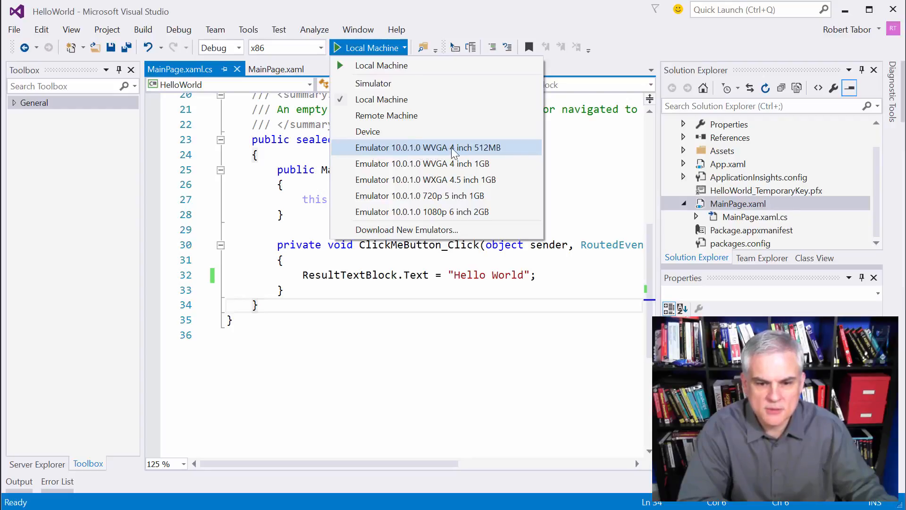
{"action": "left_click", "coordinate": [427, 147]}
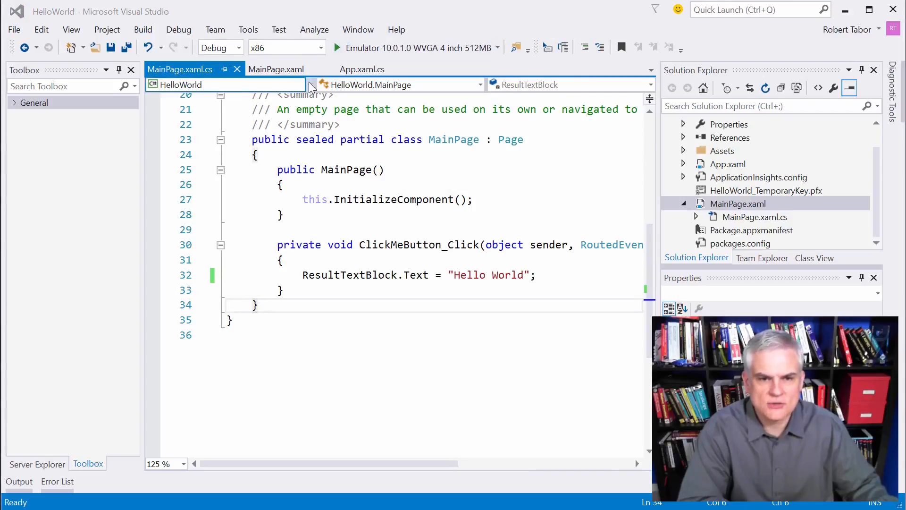
Step: Launch HelloWorld in the phone emulator, tap Click This for Hello World, then go to the app list
{"action": "left_click", "coordinate": [332, 47]}
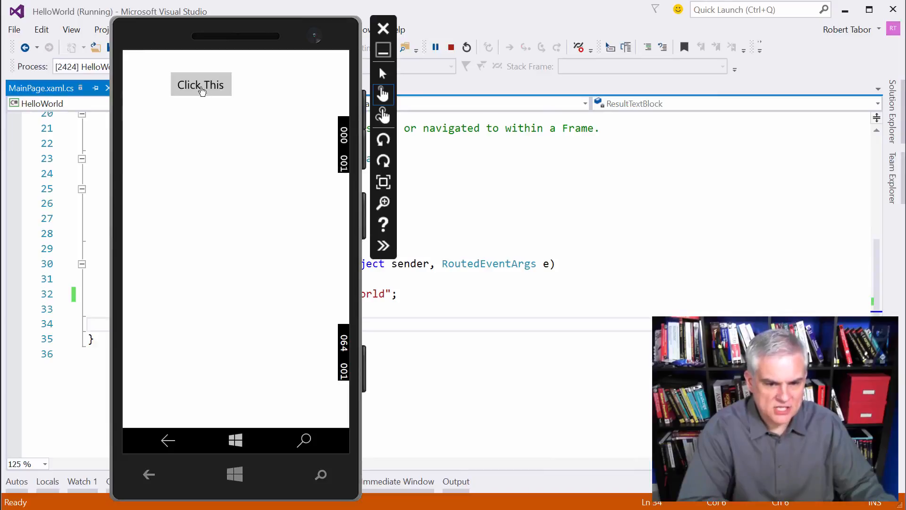
{"action": "mouse_move", "coordinate": [196, 101]}
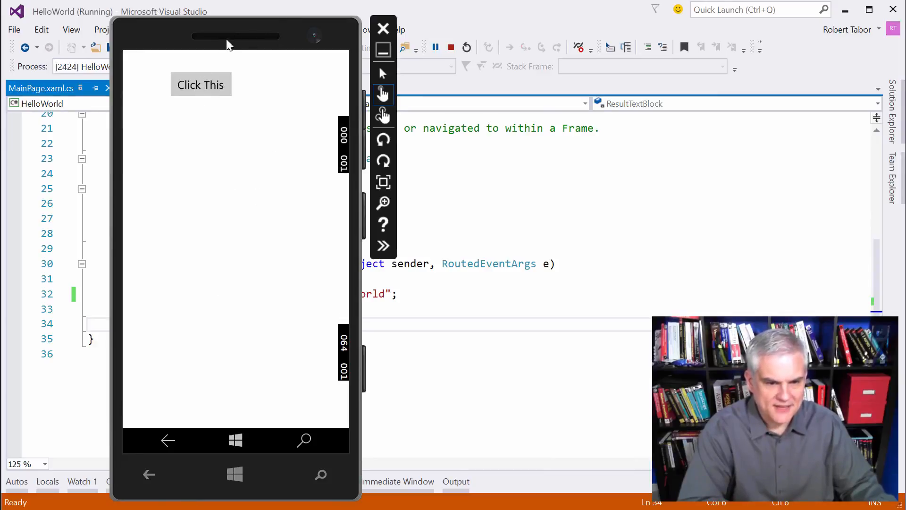
{"action": "left_click", "coordinate": [200, 85]}
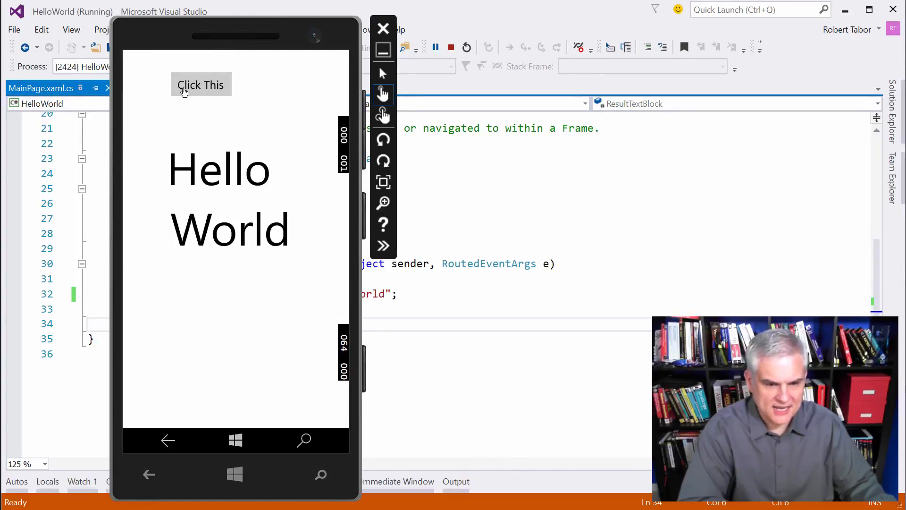
{"action": "mouse_move", "coordinate": [275, 247]}
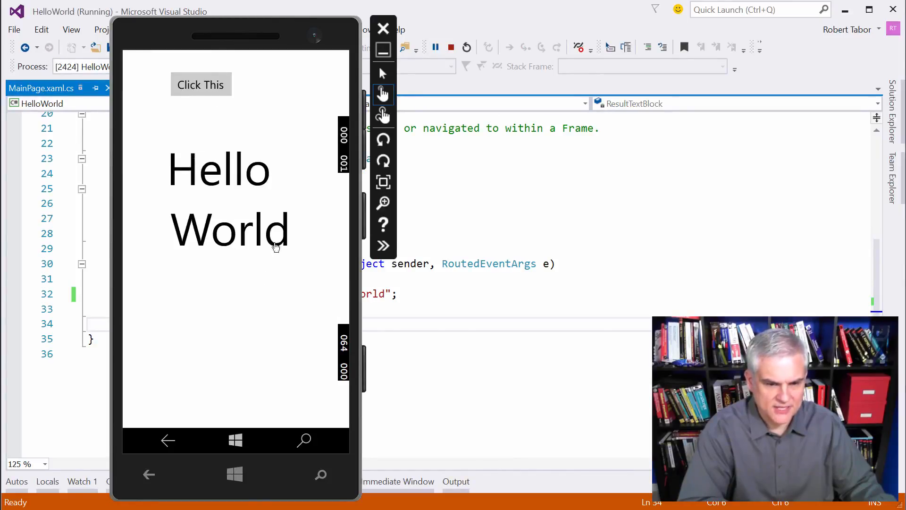
{"action": "left_click", "coordinate": [235, 440]}
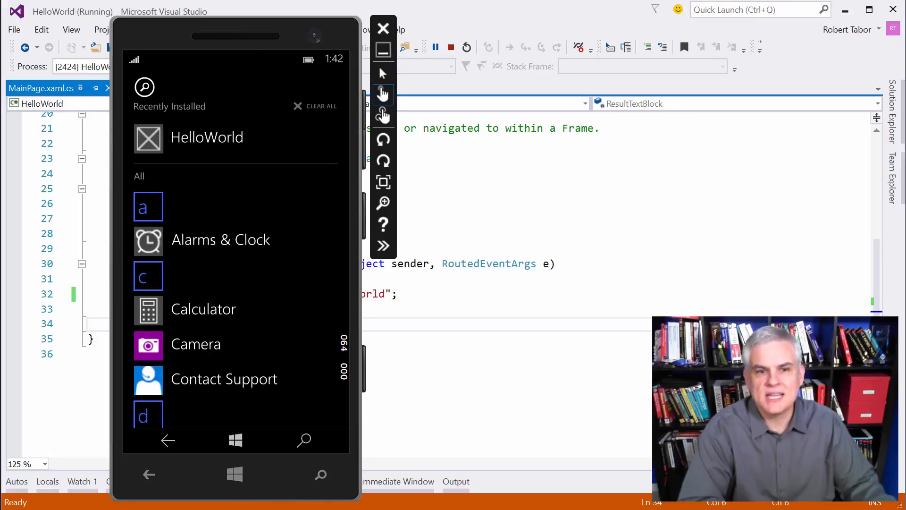
{"action": "mouse_move", "coordinate": [310, 219]}
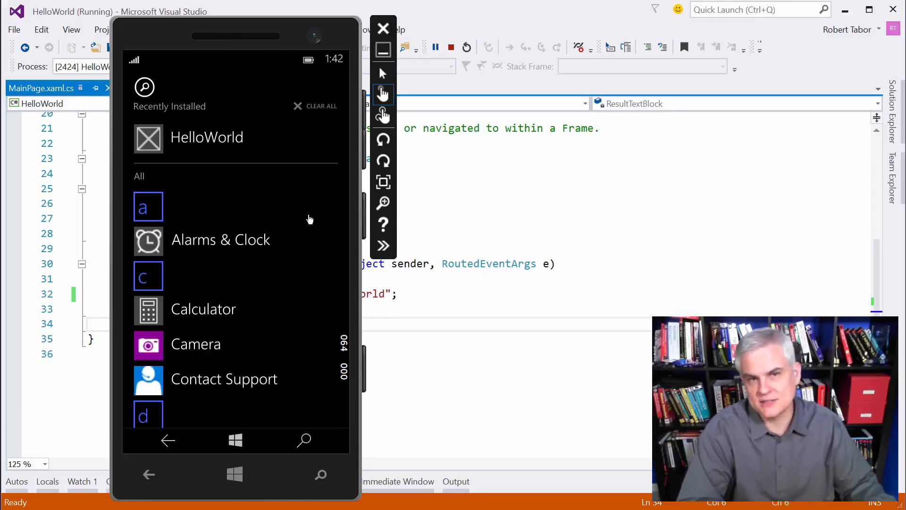
{"action": "mouse_move", "coordinate": [313, 218]}
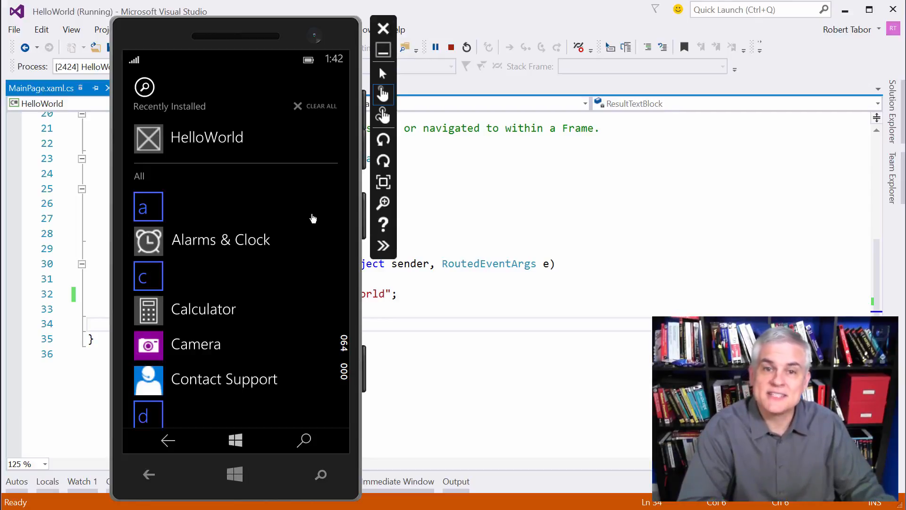
{"action": "mouse_move", "coordinate": [234, 296]}
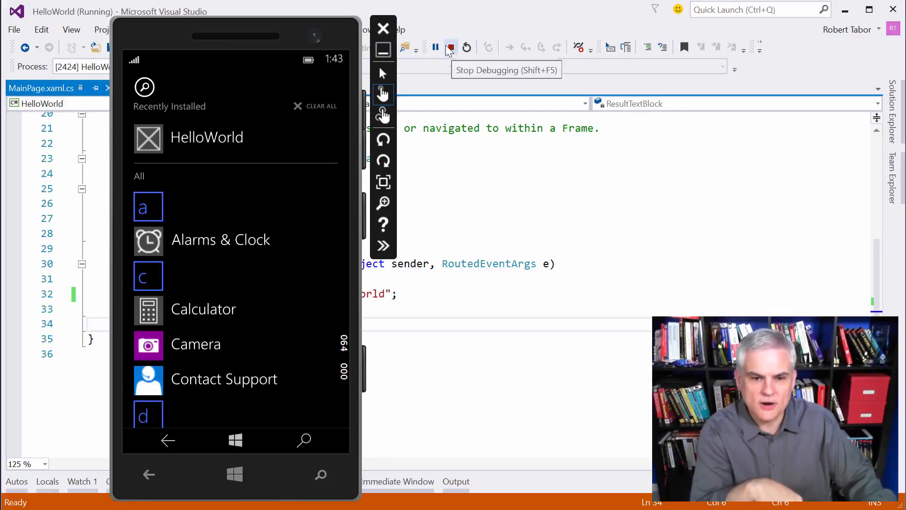
Step: Stop debugging the emulated app and close the phone emulator window
{"action": "left_click", "coordinate": [449, 46]}
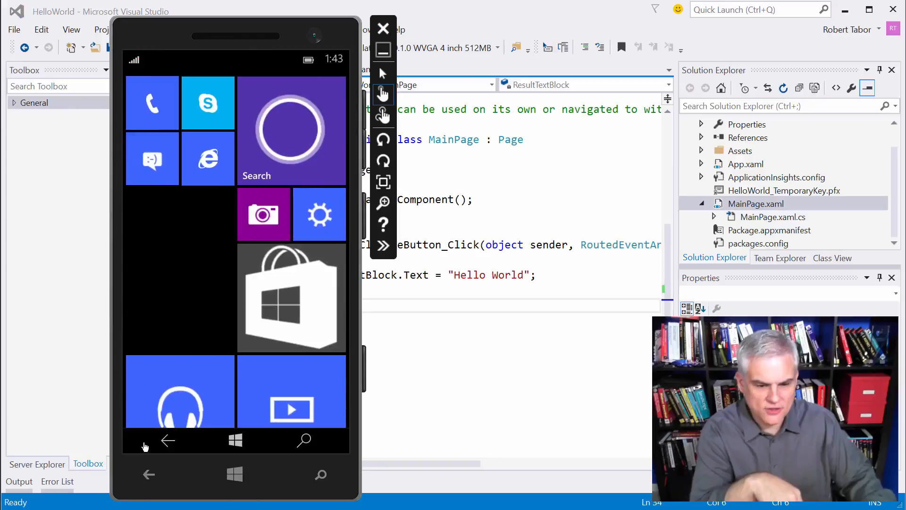
{"action": "mouse_move", "coordinate": [170, 451]}
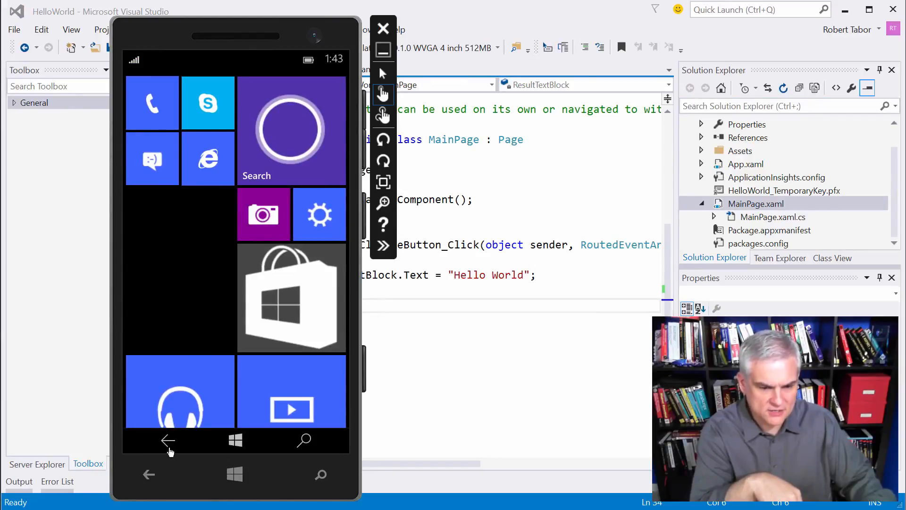
{"action": "mouse_move", "coordinate": [158, 479]}
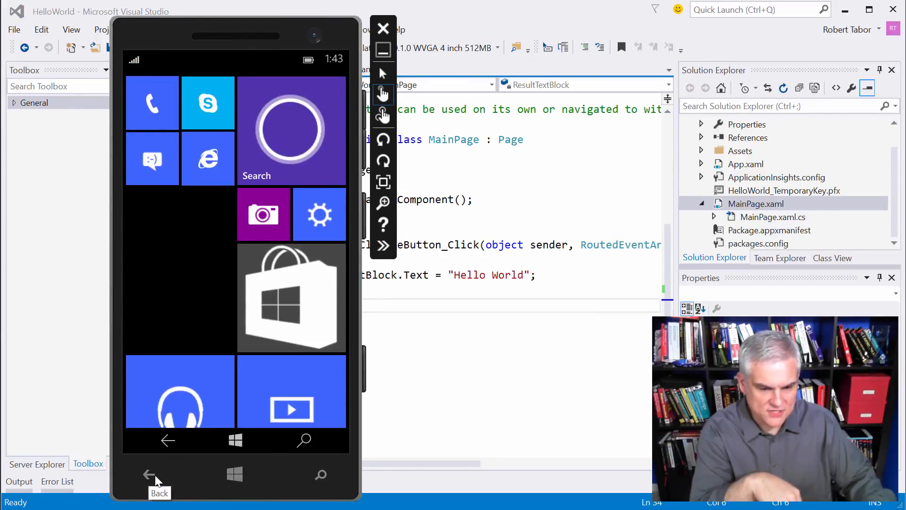
{"action": "mouse_move", "coordinate": [261, 445]}
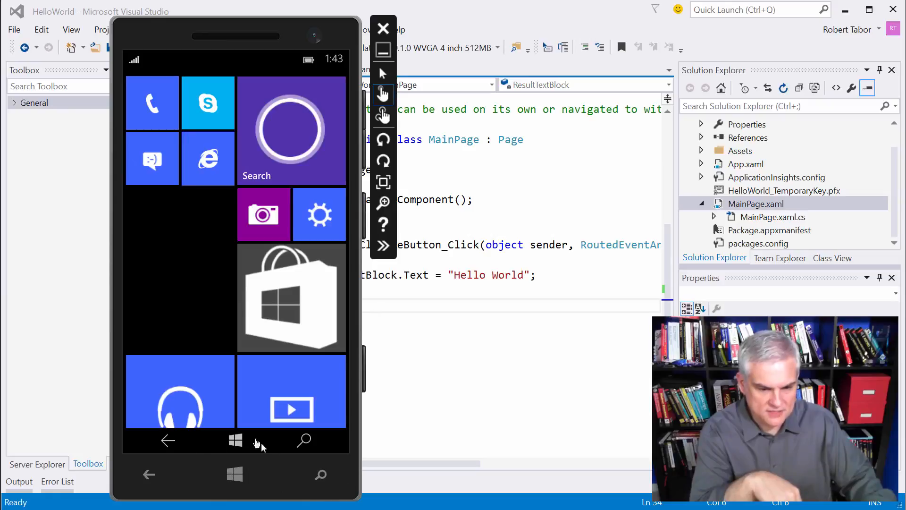
{"action": "mouse_move", "coordinate": [235, 442]}
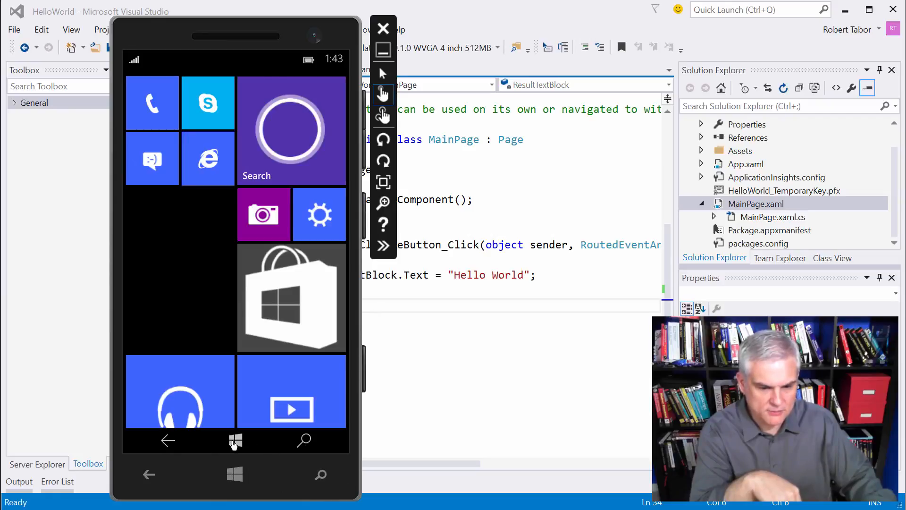
{"action": "mouse_move", "coordinate": [383, 29]}
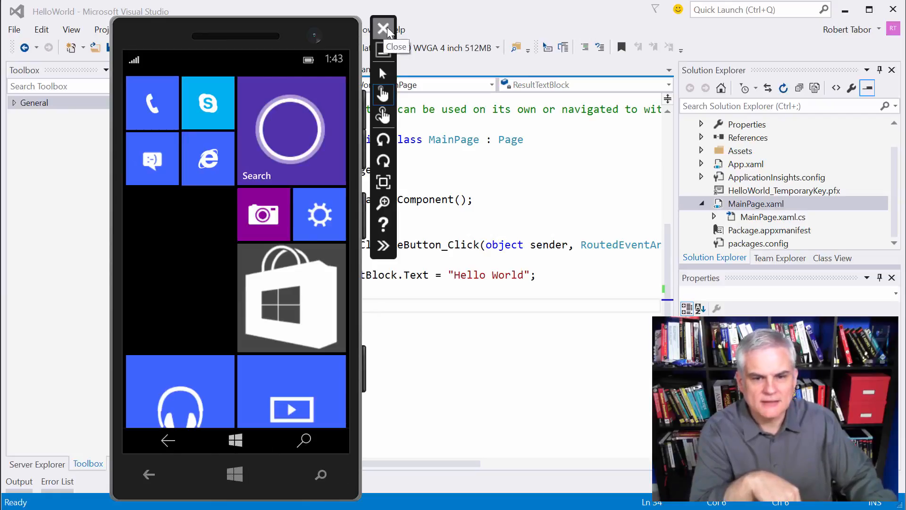
{"action": "left_click", "coordinate": [382, 28]}
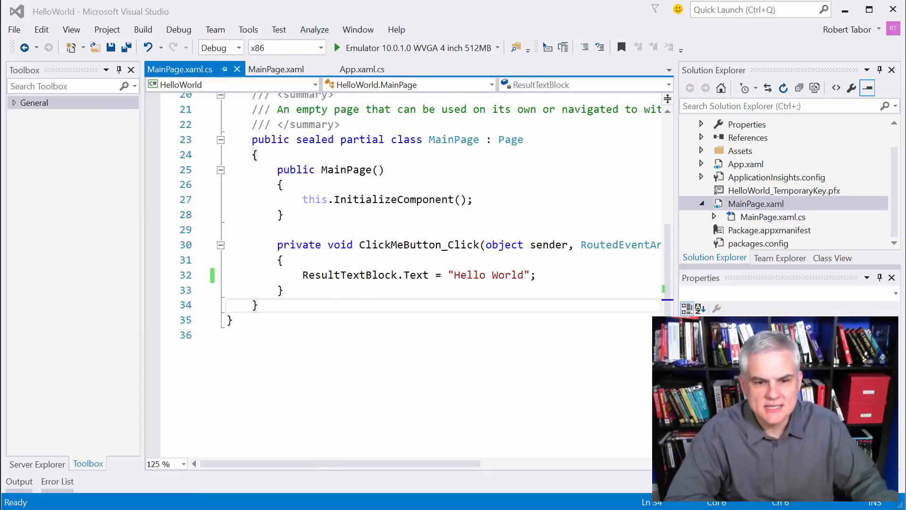
Step: Reopen the run-target list showing the 4-inch 512MB emulator checked among the options
{"action": "left_click", "coordinate": [275, 69]}
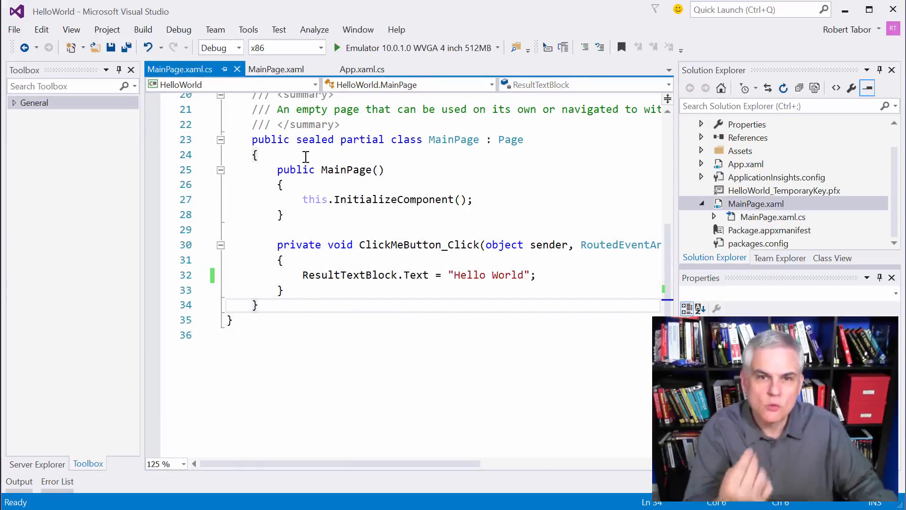
{"action": "left_click", "coordinate": [498, 47]}
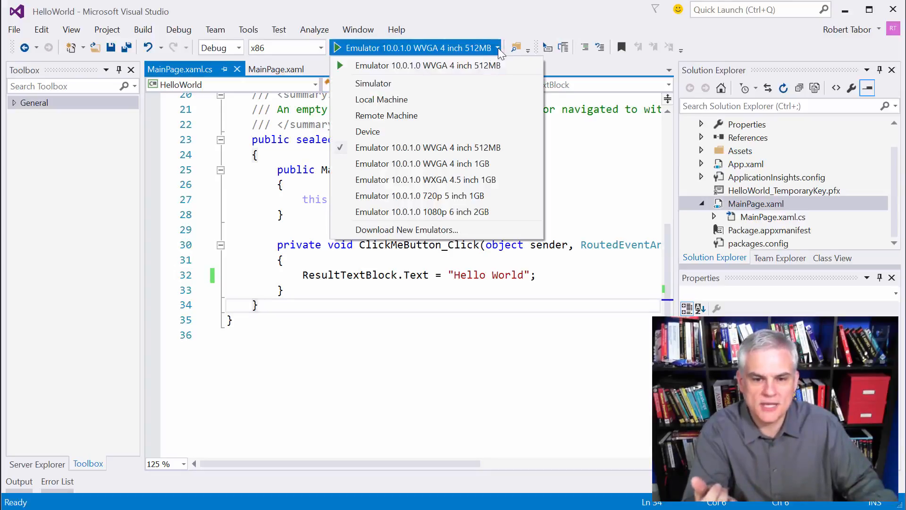